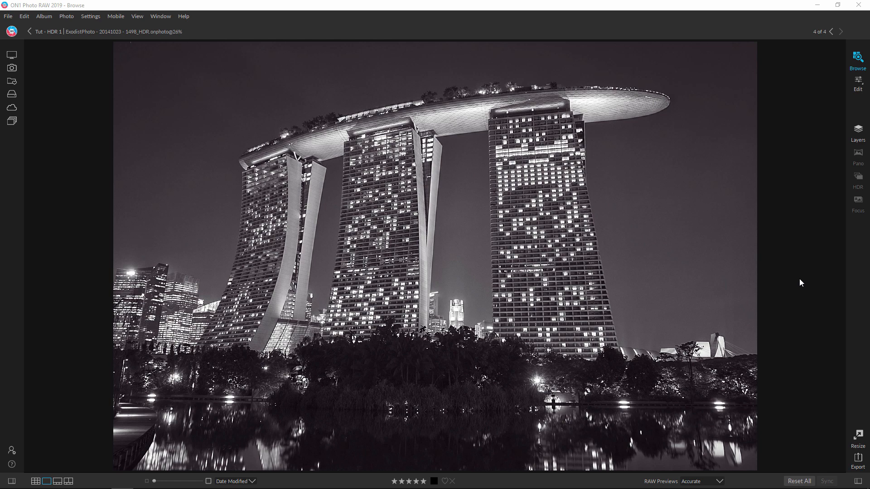
mouse_move(361, 201)
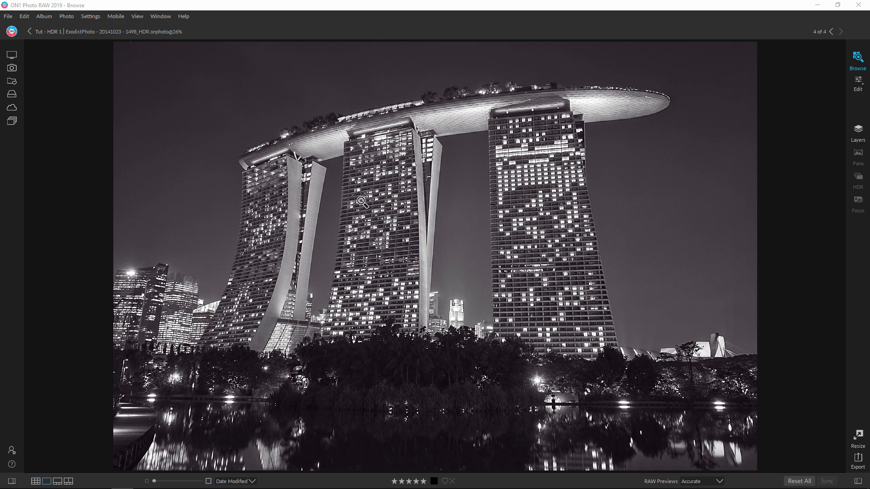
mouse_move(587, 264)
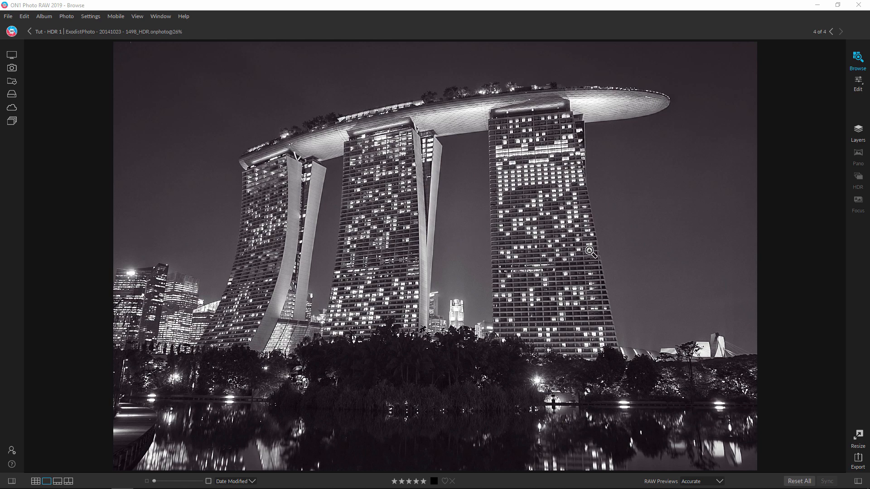
mouse_move(577, 250)
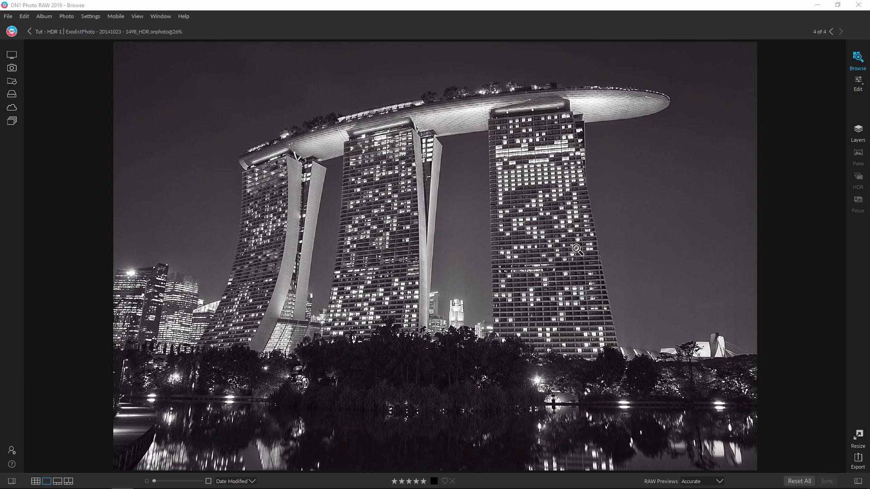
mouse_move(564, 245)
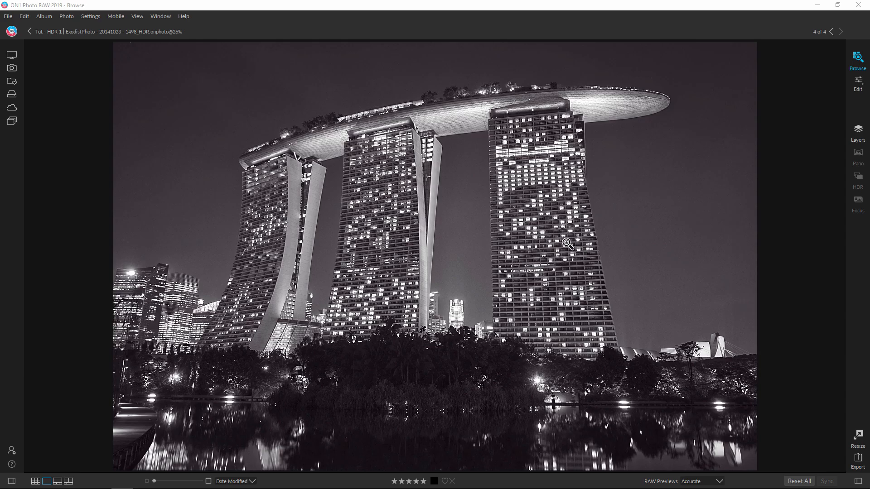
Show all photos as a grid and select the three colour bracketed .dng exposures
click(36, 481)
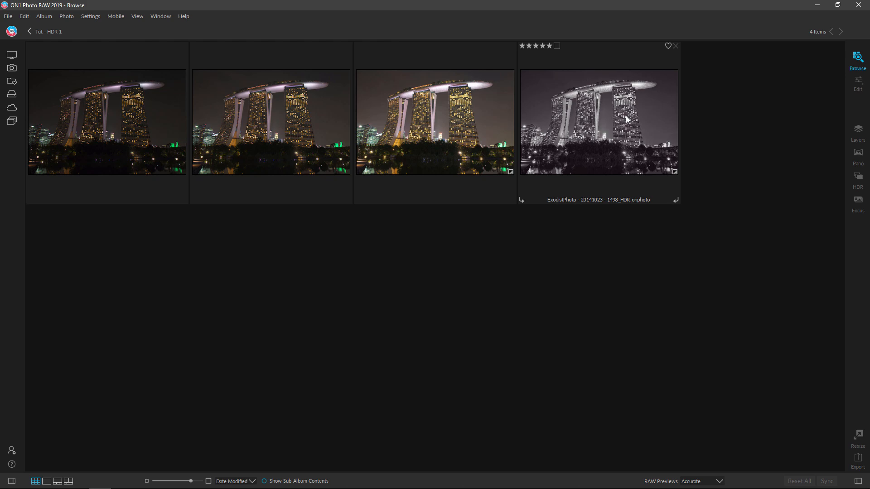
mouse_move(616, 123)
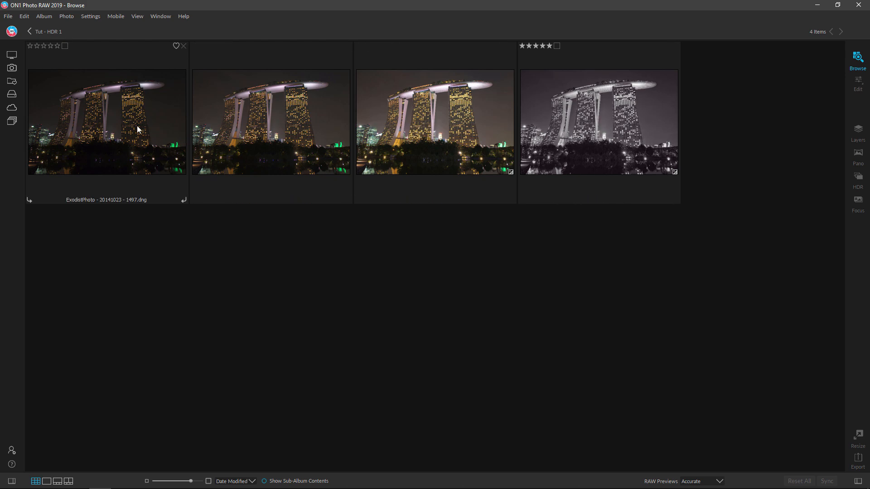
mouse_move(107, 120)
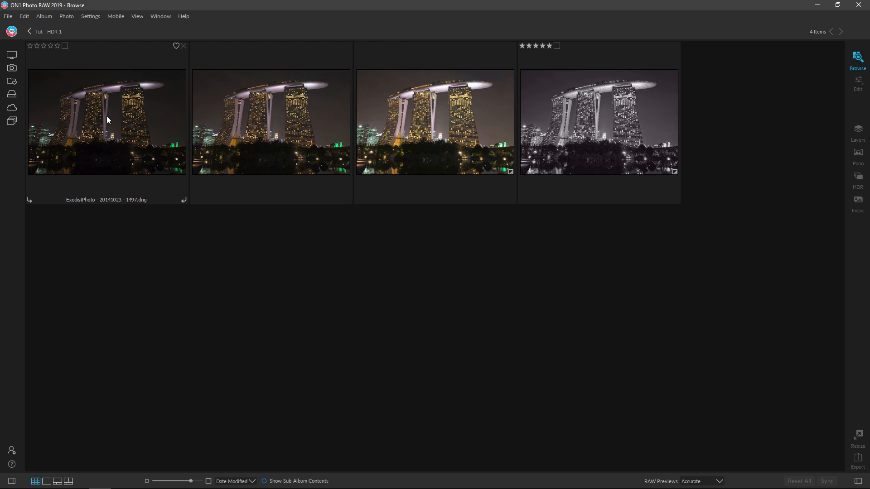
click(107, 120)
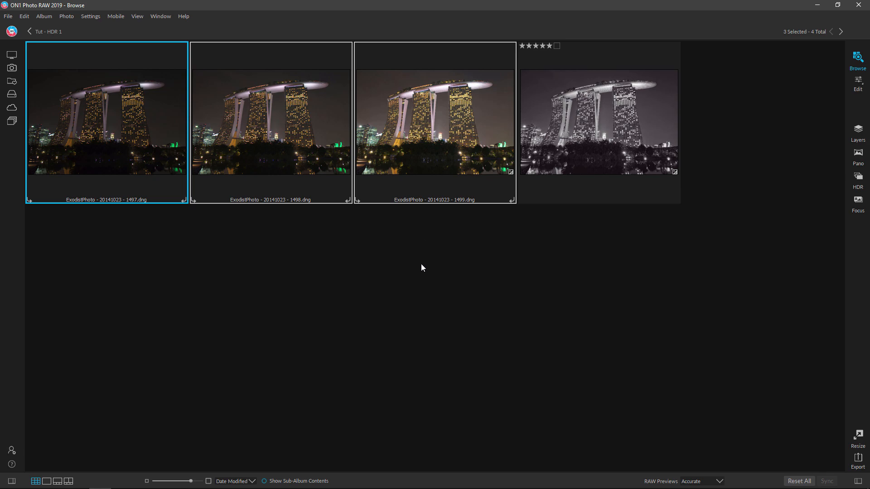
mouse_move(249, 173)
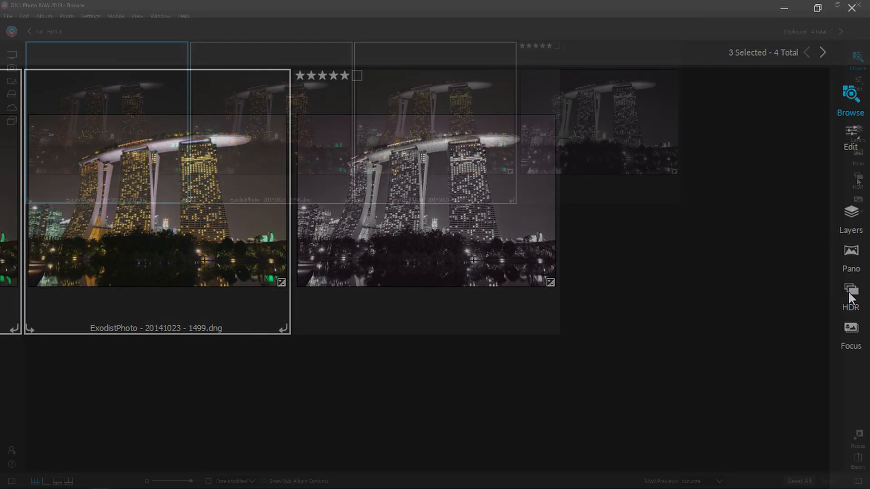
Start an HDR merge of the three exposures and review the HDR Look and Tone & Color settings
click(851, 289)
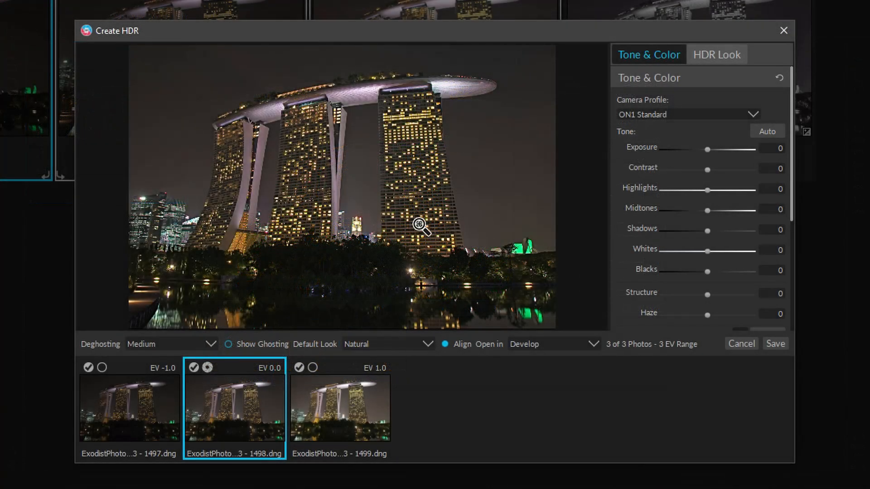
mouse_move(345, 443)
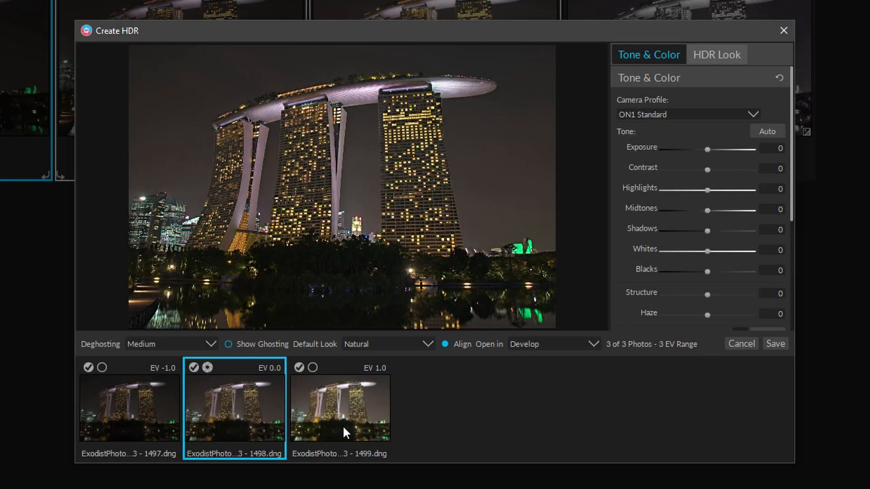
click(716, 54)
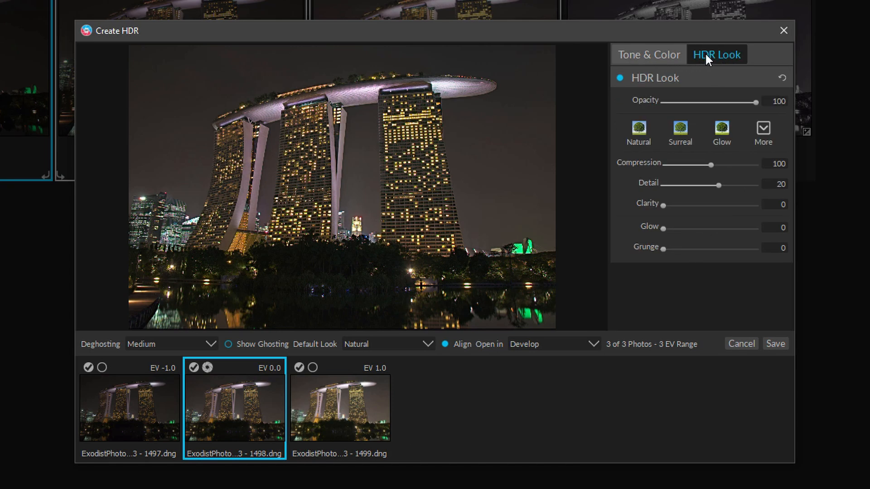
click(648, 55)
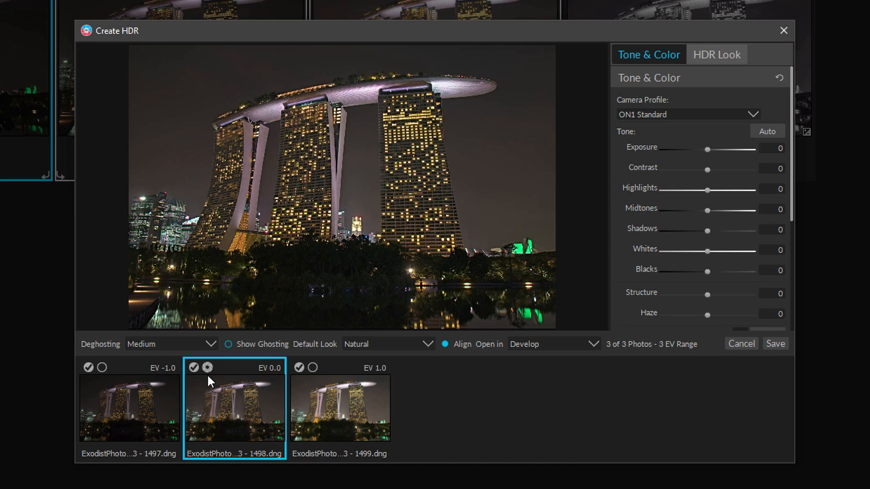
mouse_move(125, 340)
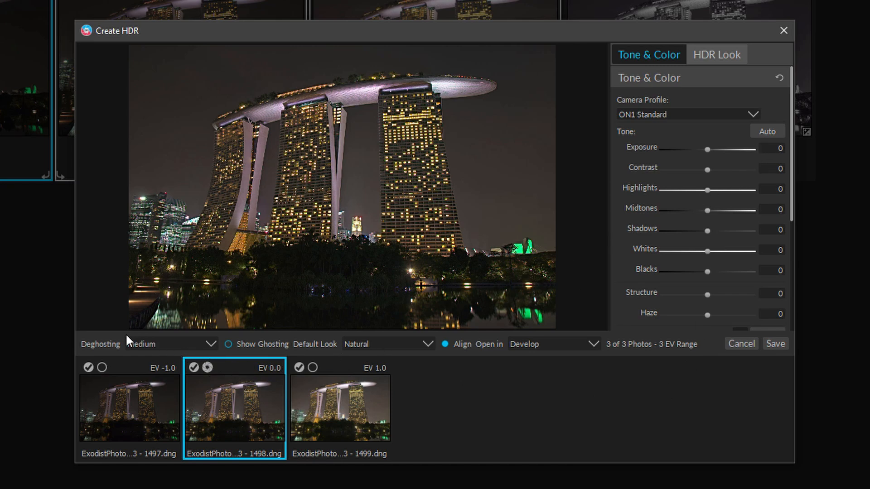
mouse_move(132, 364)
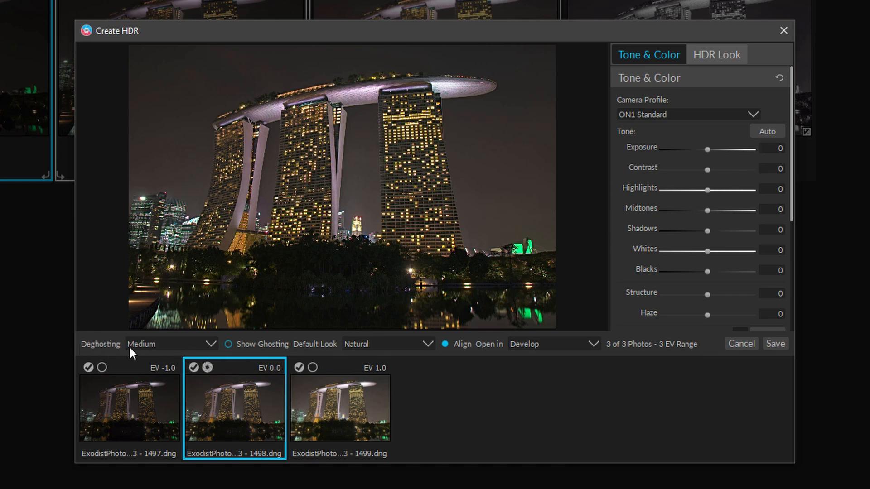
mouse_move(198, 346)
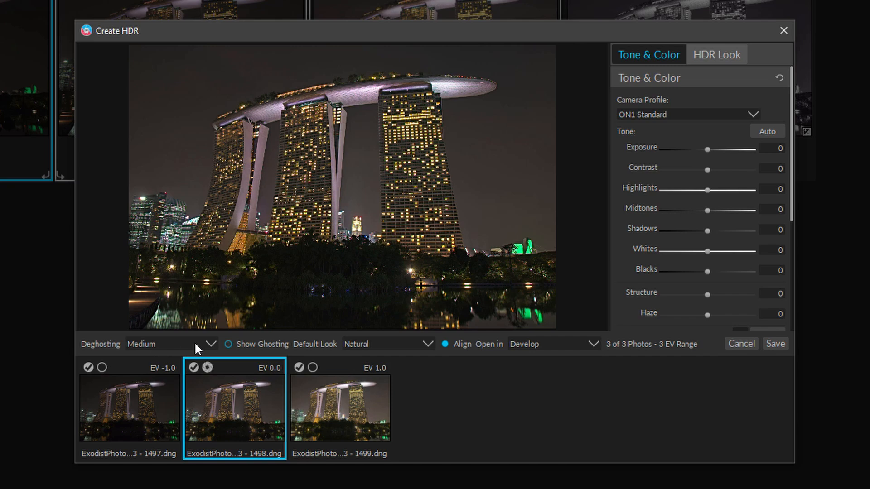
mouse_move(231, 422)
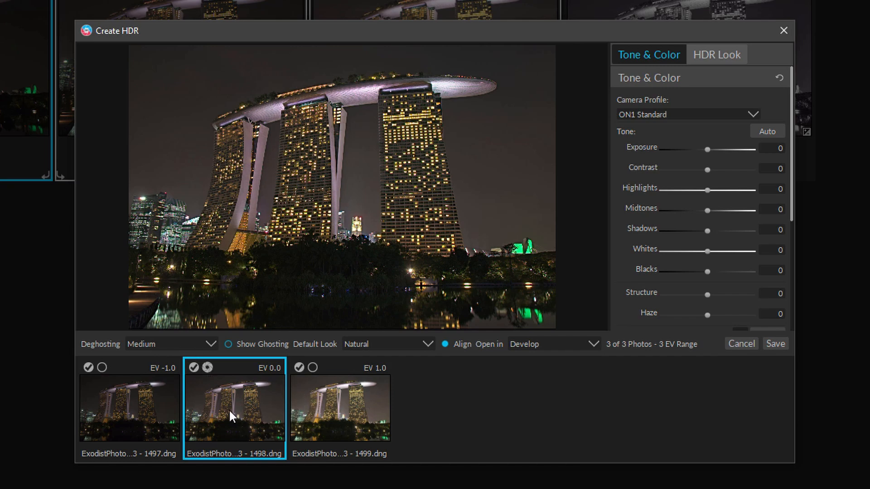
mouse_move(402, 355)
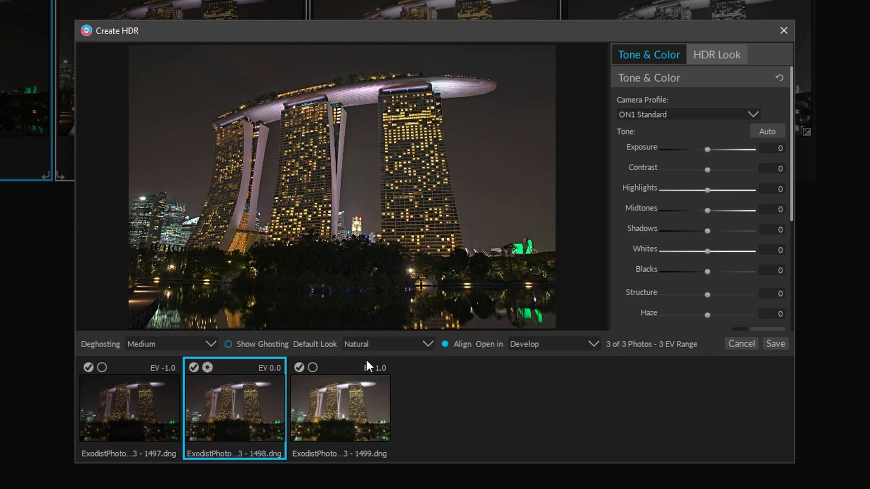
mouse_move(544, 366)
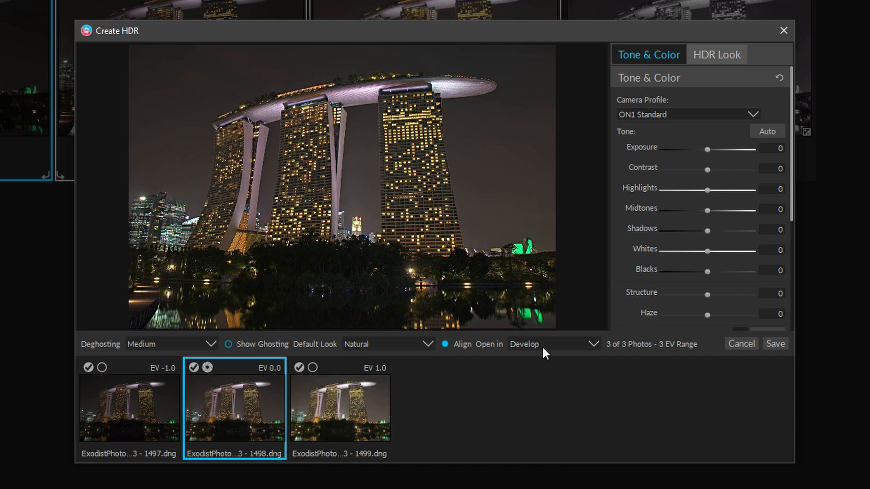
mouse_move(446, 350)
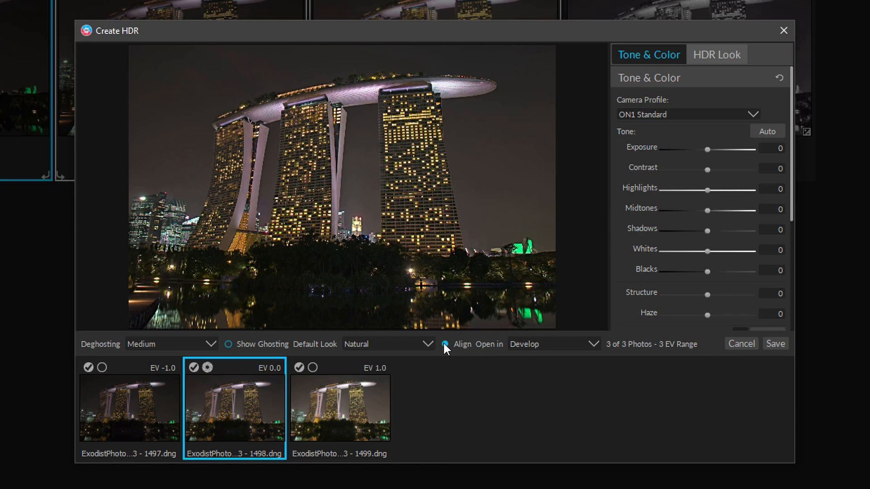
mouse_move(449, 352)
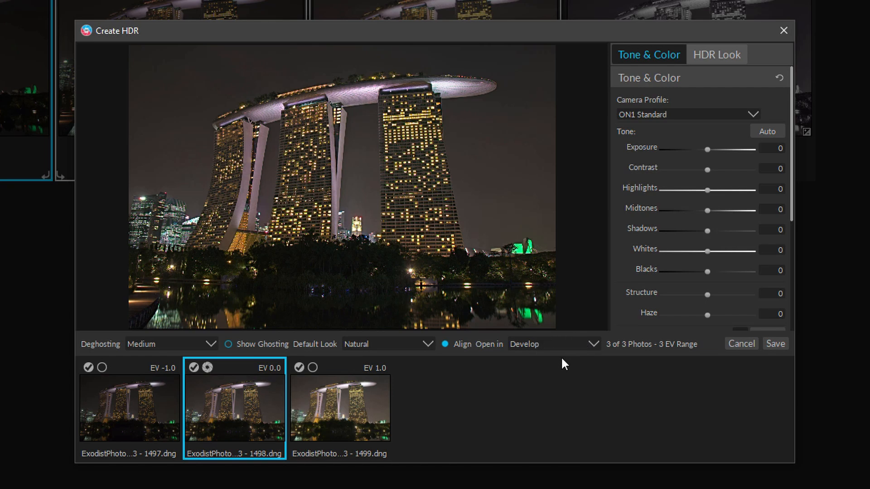
mouse_move(776, 343)
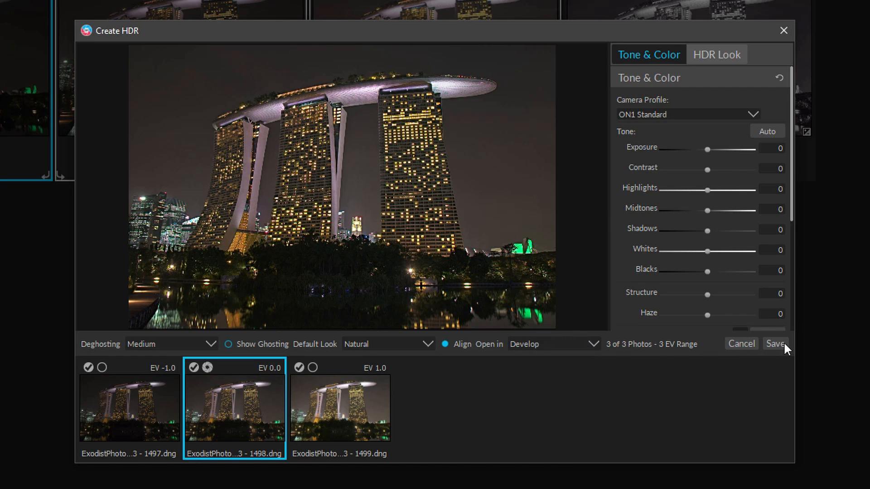
Save the merged HDR and show its Effects settings in Edit
click(774, 345)
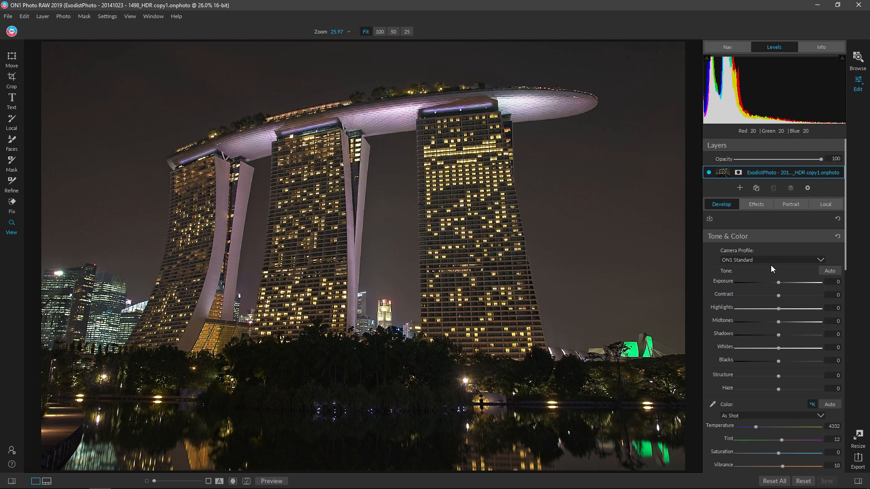
click(756, 205)
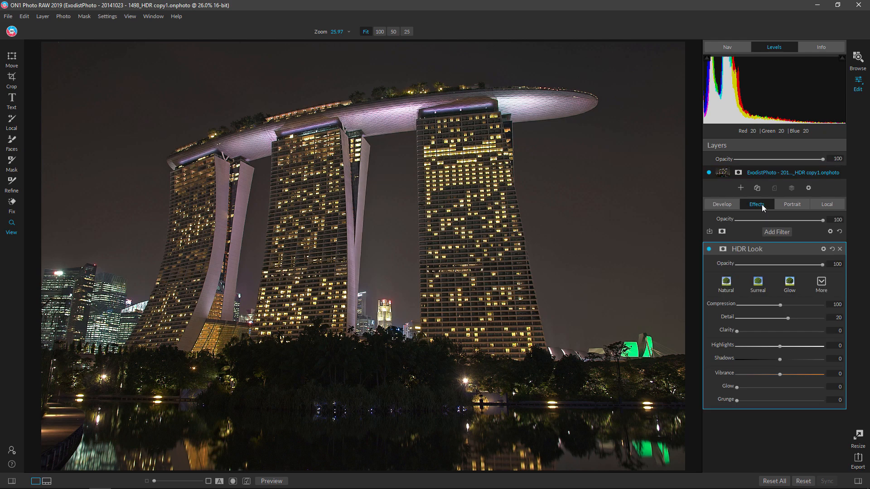
mouse_move(799, 312)
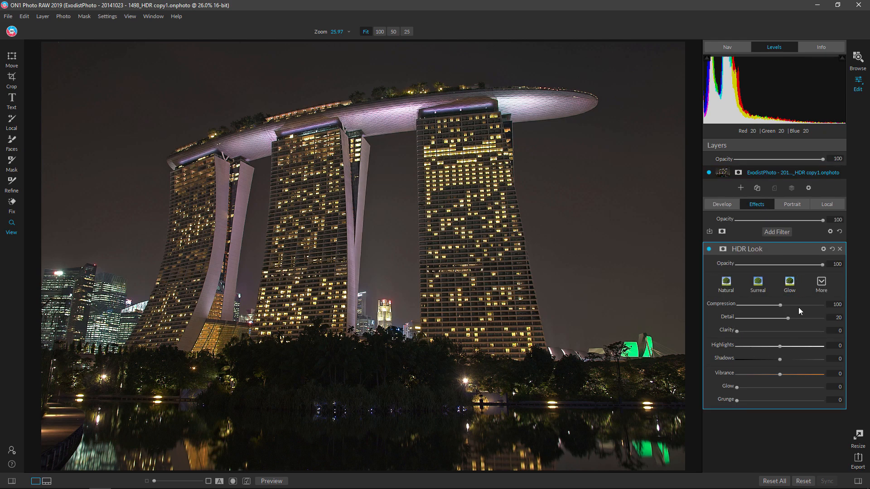
mouse_move(779, 234)
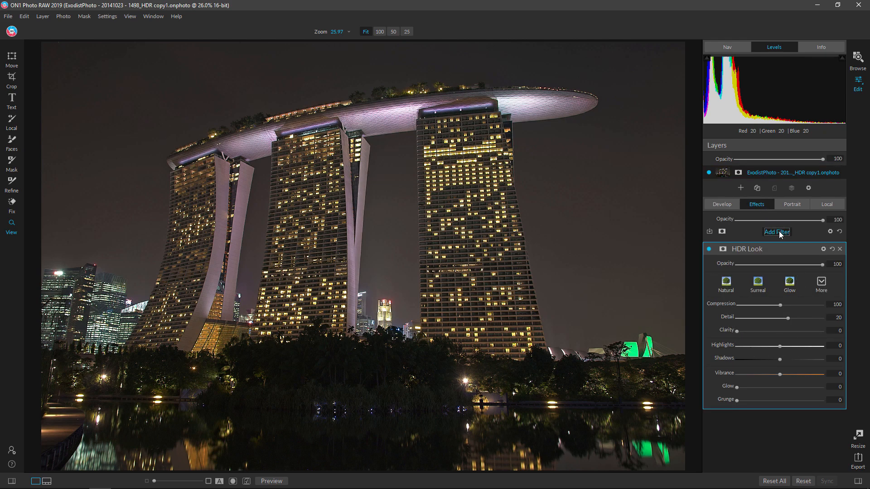
Add a Black & White filter and expand its Toner section
click(776, 231)
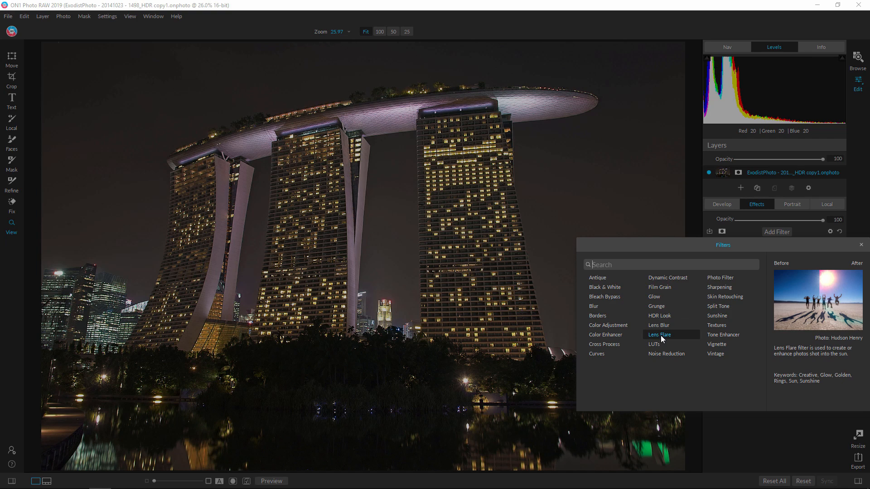
click(604, 287)
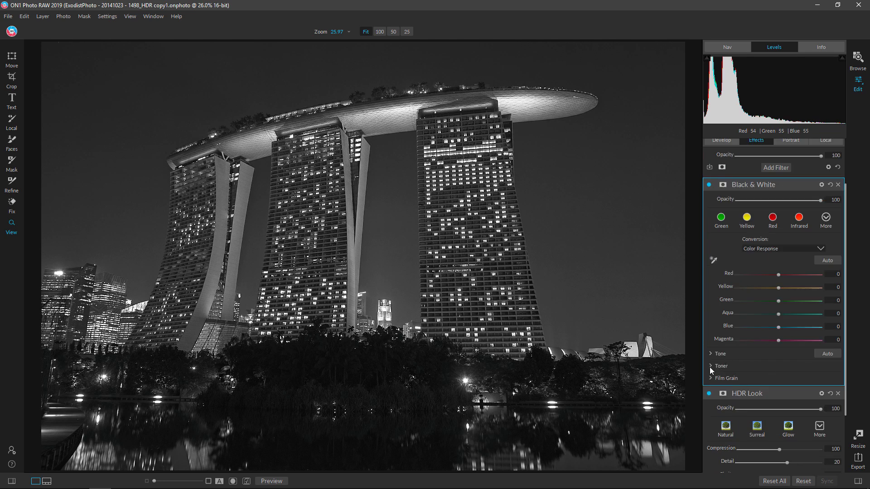
click(715, 366)
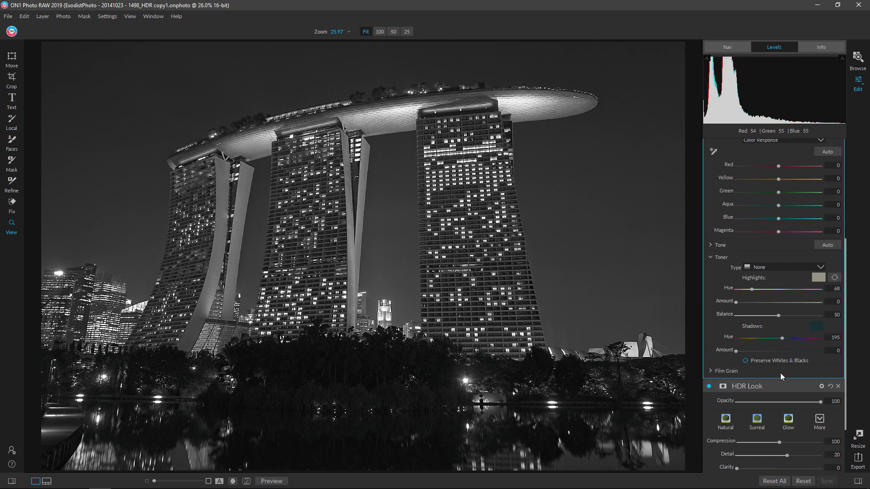
mouse_move(744, 272)
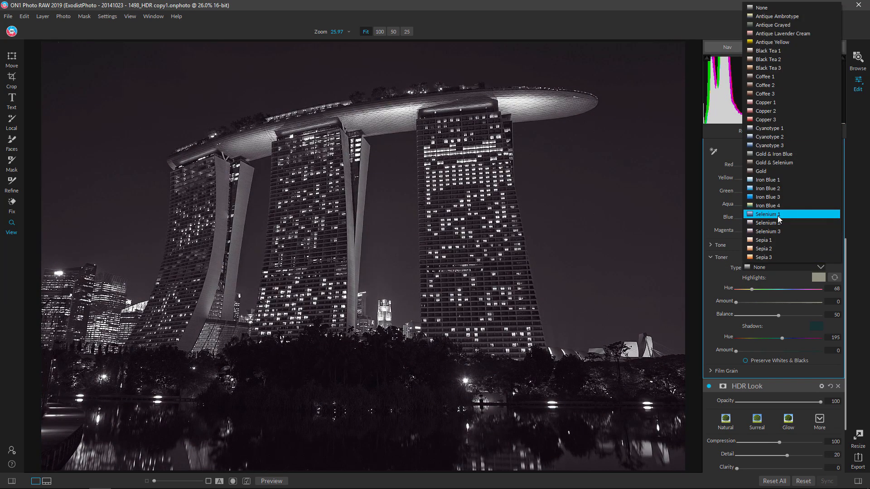
Set the toner type to the Selenium 1 preset
click(778, 222)
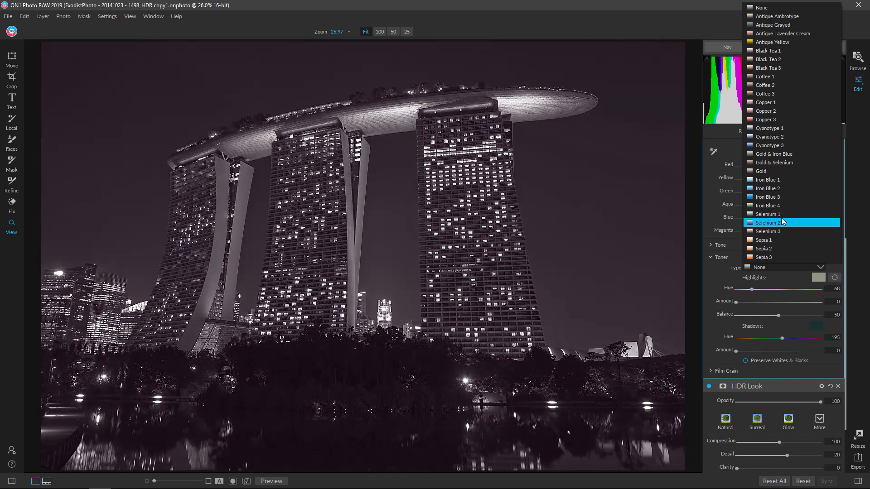
click(779, 214)
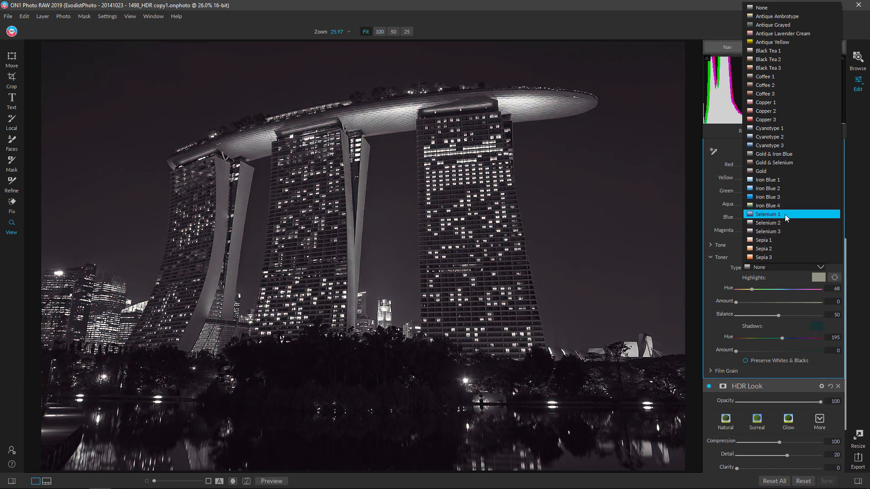
click(768, 214)
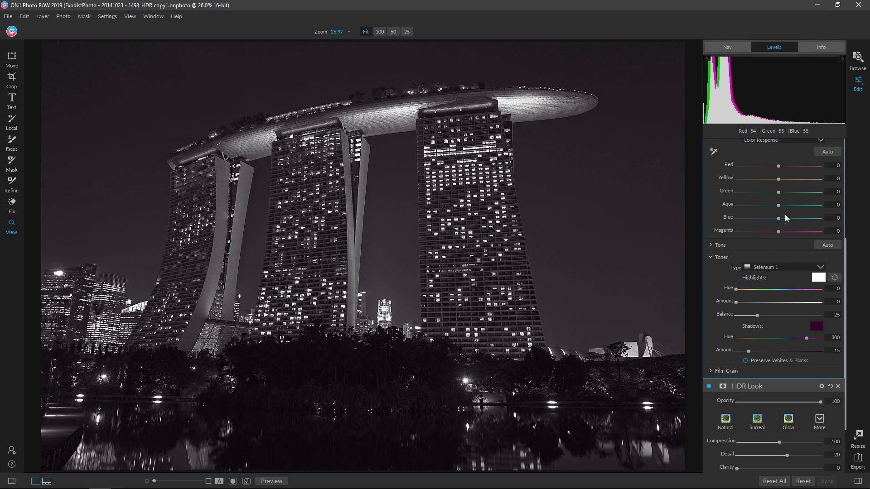
mouse_move(788, 274)
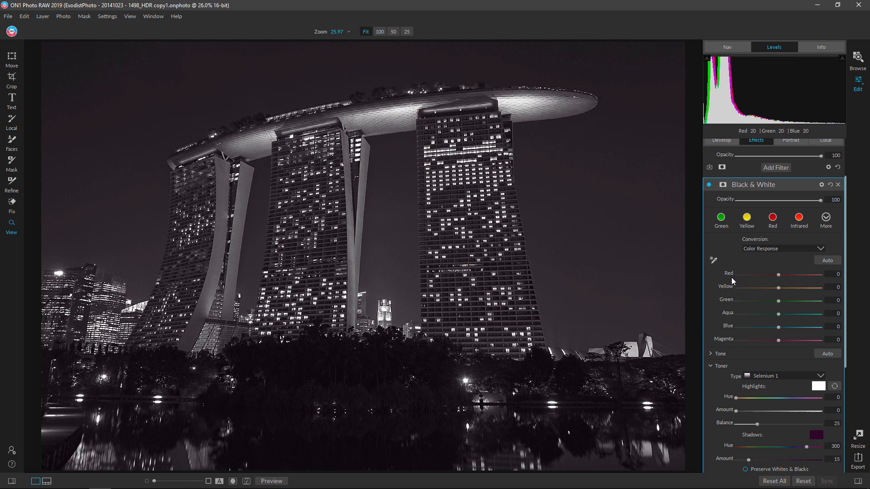
mouse_move(685, 308)
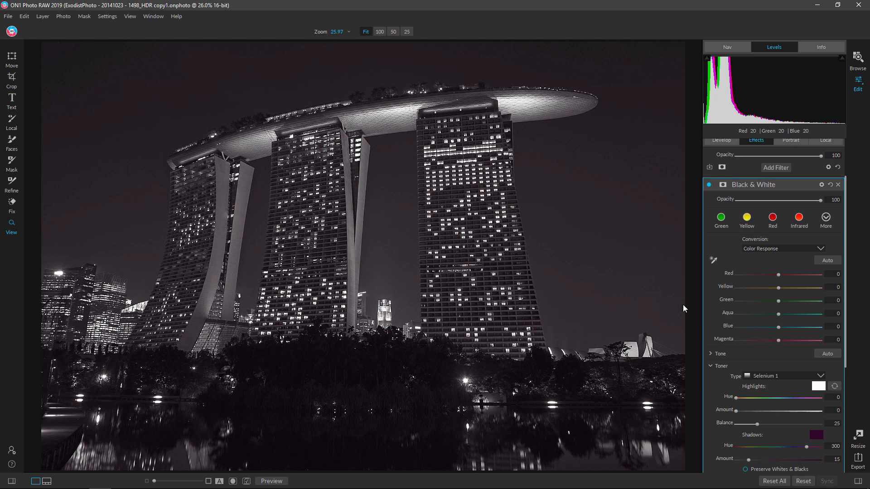
mouse_move(787, 276)
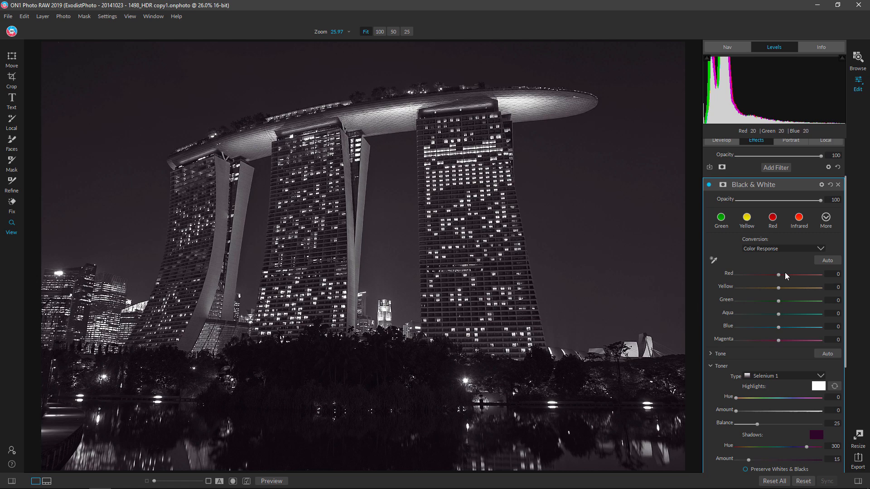
Adjust the Yellow colour response, settling it at 20
drag(778, 288, 799, 288)
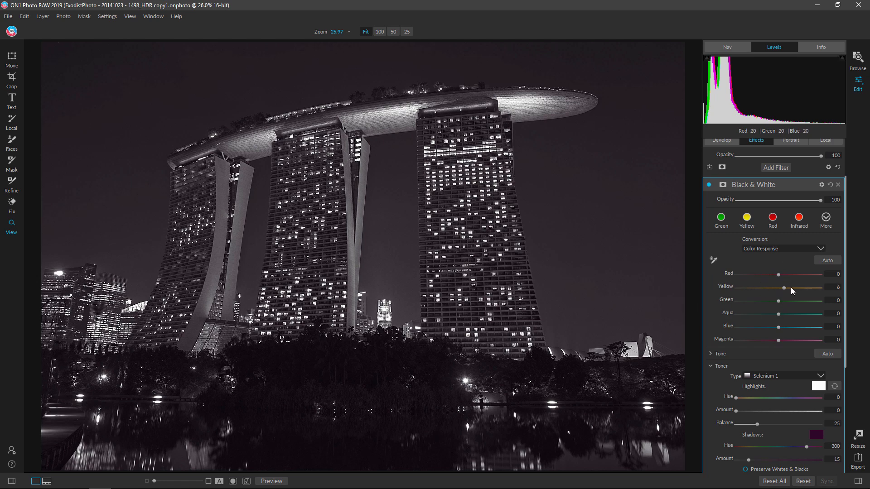
drag(784, 288, 775, 288)
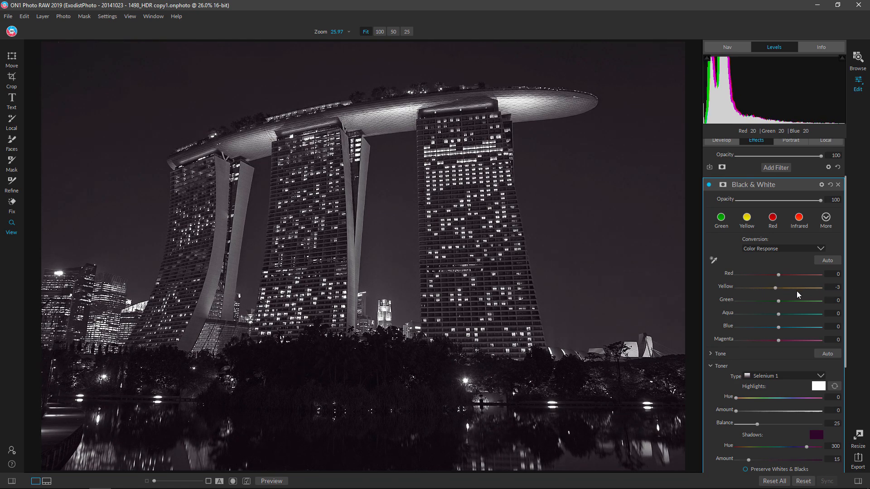
drag(775, 287, 770, 287)
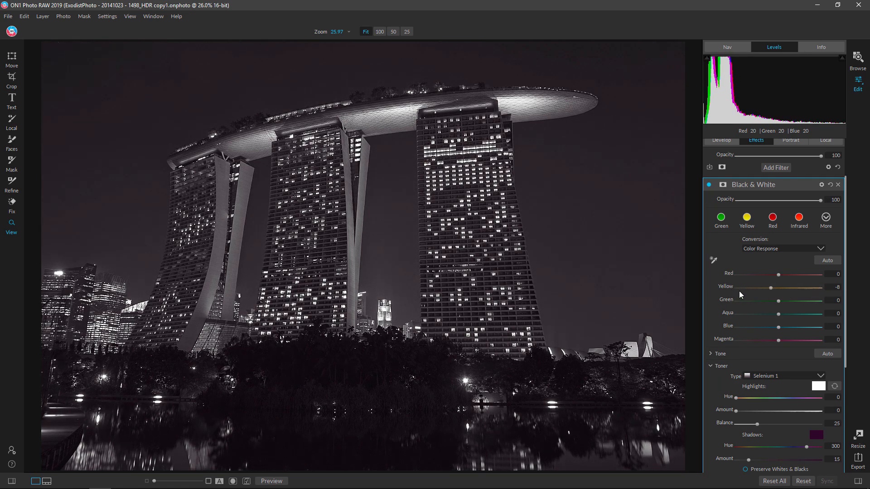
drag(770, 288, 755, 288)
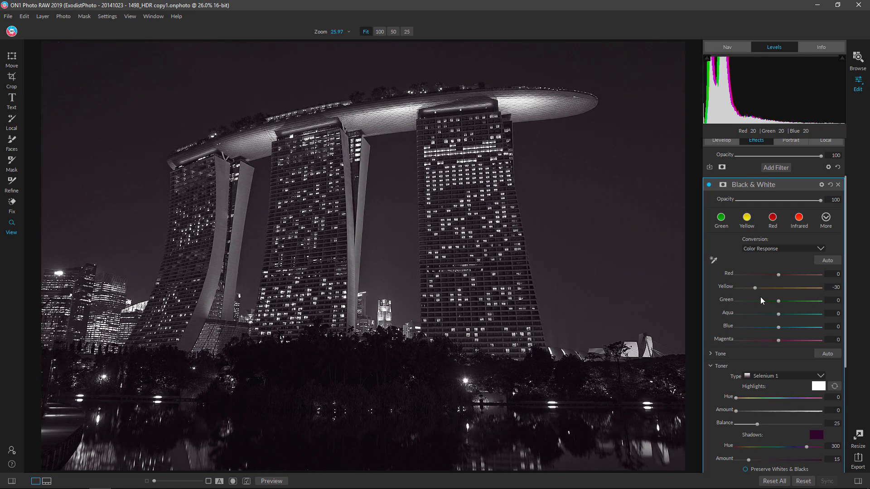
drag(754, 288, 795, 287)
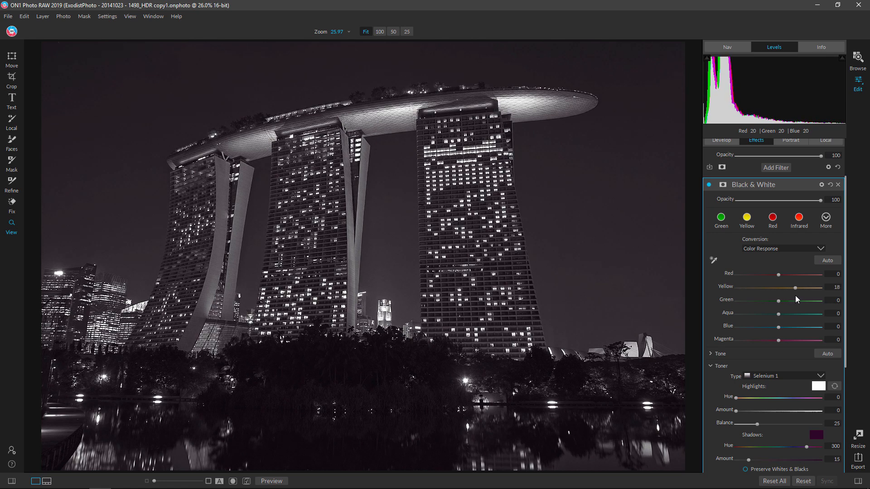
drag(796, 287, 801, 287)
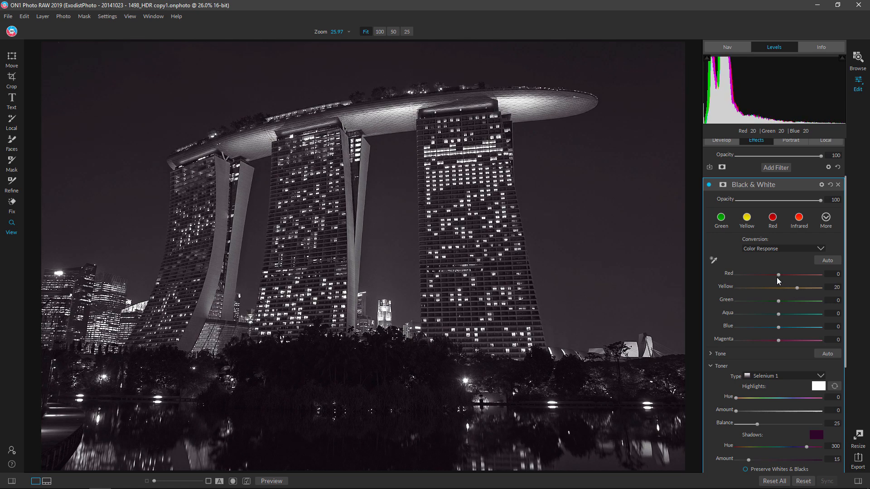
mouse_move(779, 277)
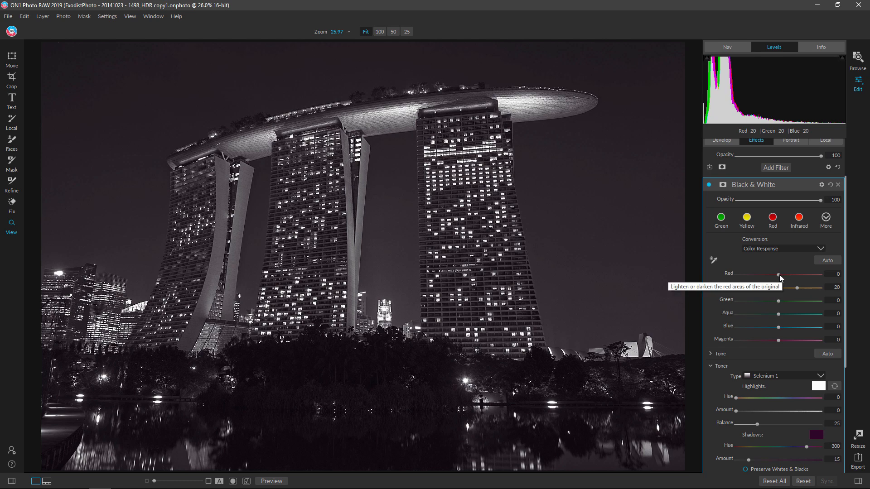
Set the Red and Green colour responses to 20 and move to the Develop adjustments
drag(779, 274, 798, 273)
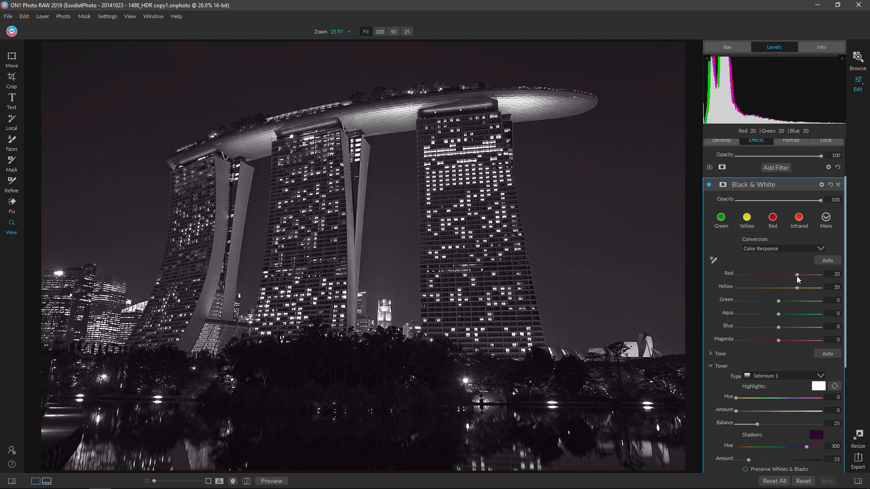
drag(779, 300, 797, 300)
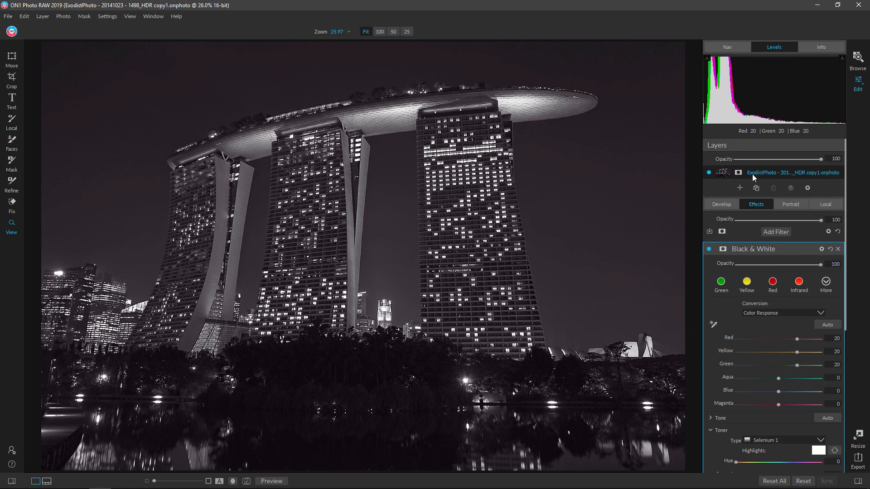
click(721, 204)
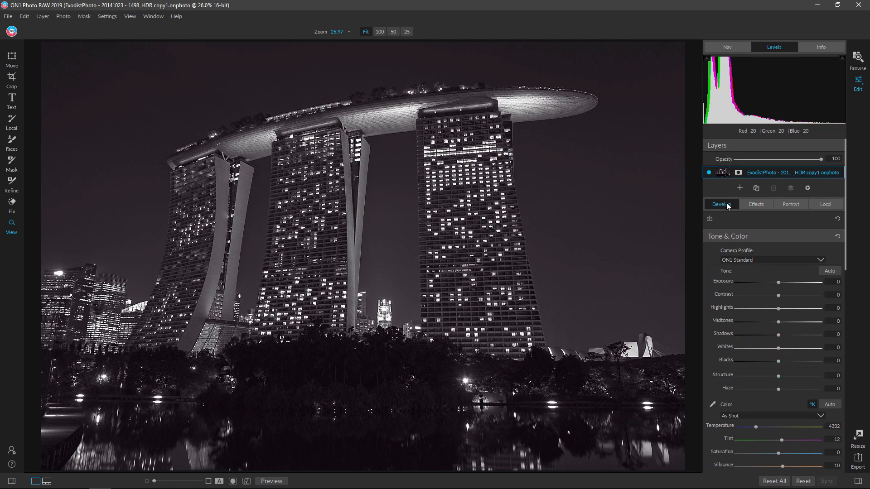
mouse_move(832, 279)
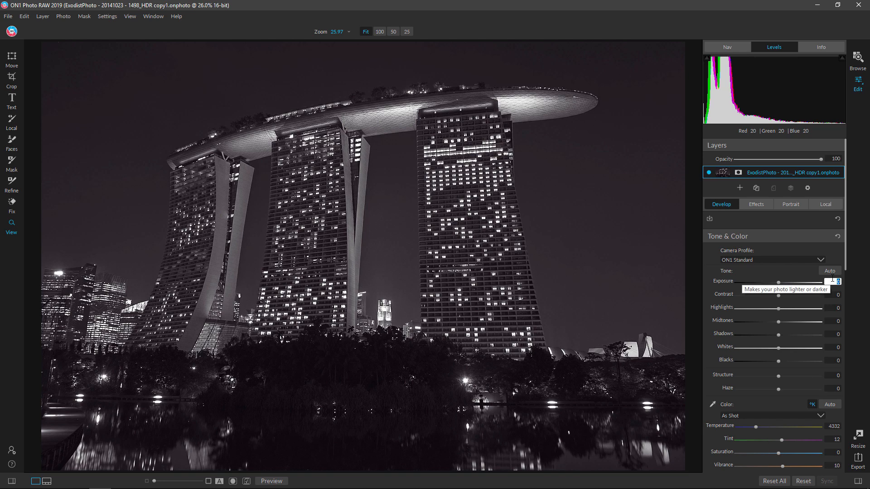
Set exposure to 0.33 and raise highlights to 60
text(0.33)
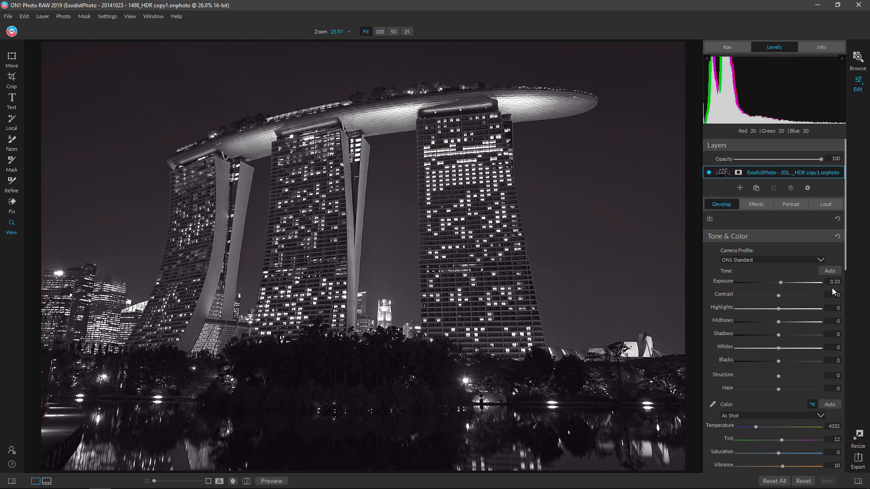
mouse_move(789, 318)
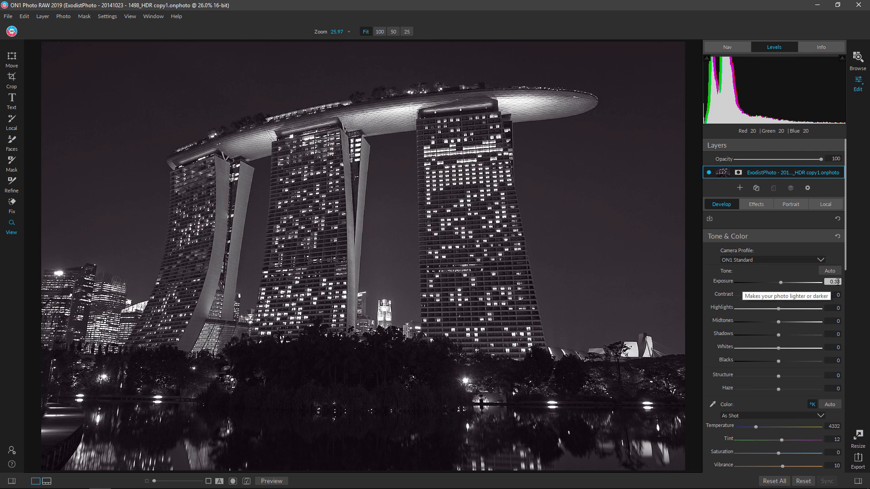
mouse_move(790, 334)
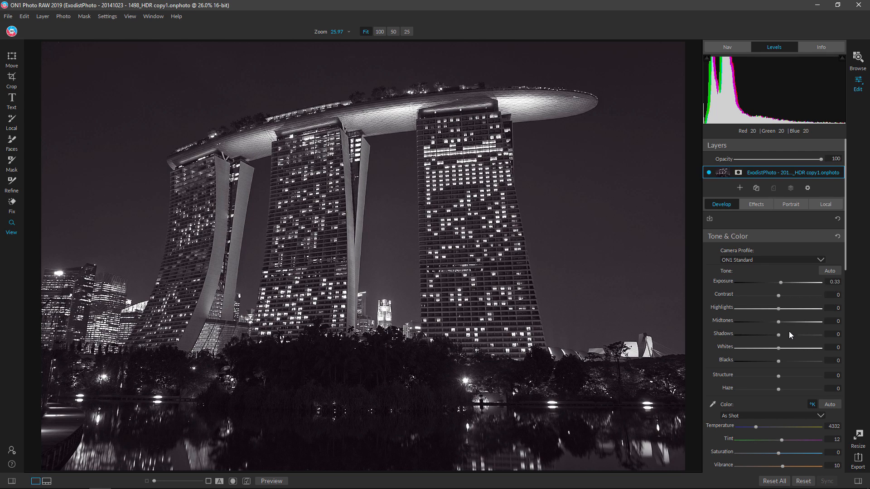
mouse_move(776, 342)
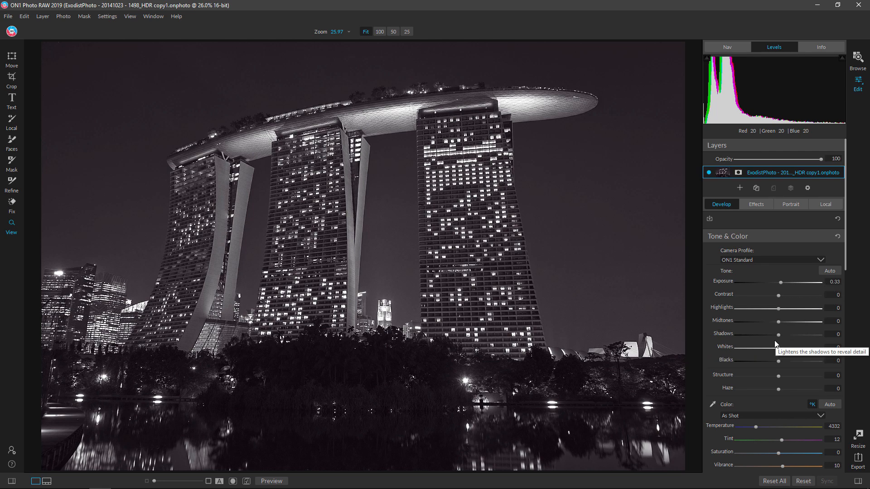
mouse_move(788, 308)
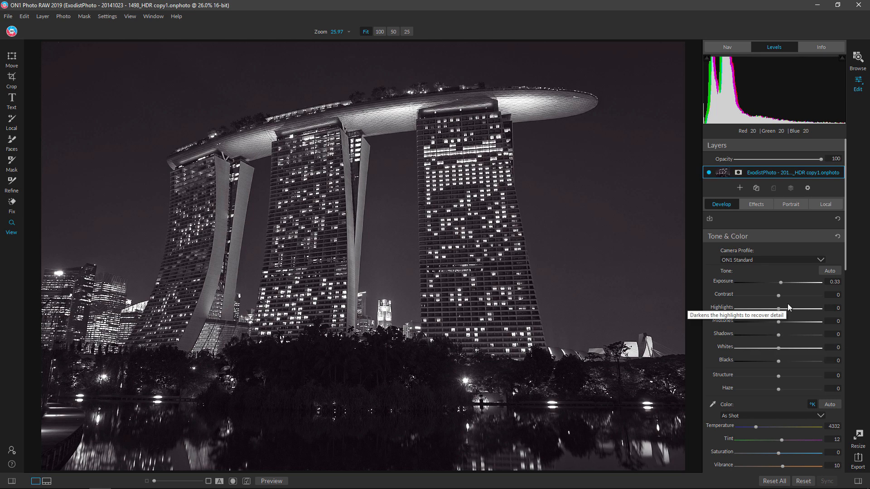
drag(779, 307, 798, 308)
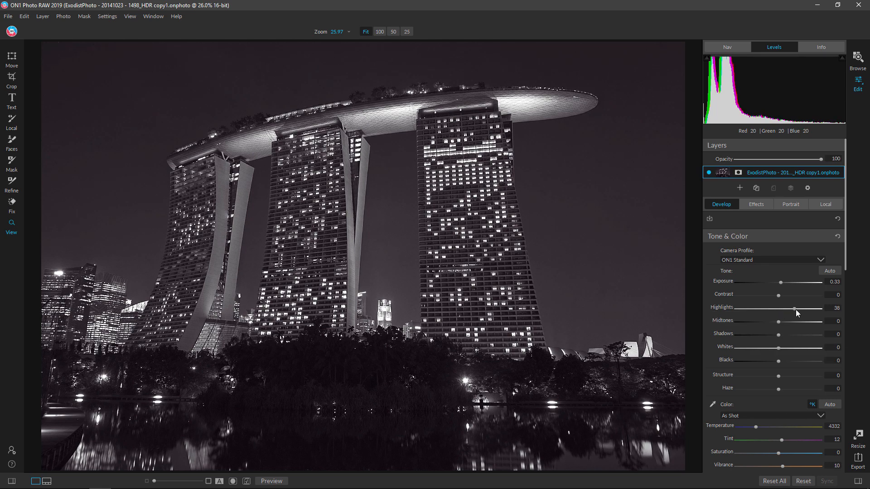
drag(794, 309, 803, 309)
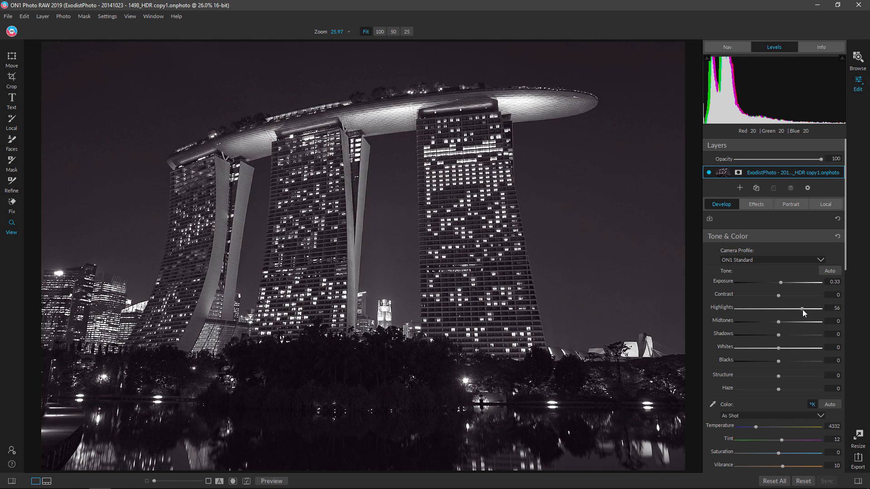
drag(802, 310, 805, 310)
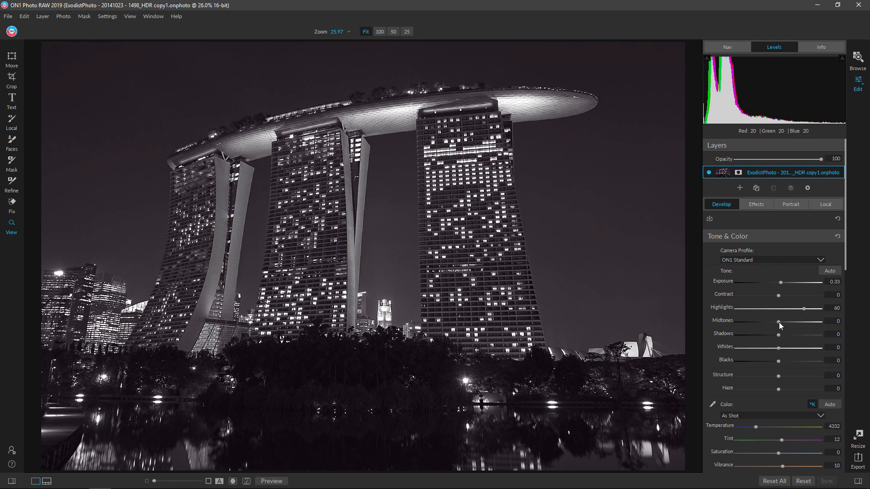
Set midtones to 60 and lift shadows to 12
drag(780, 323, 805, 323)
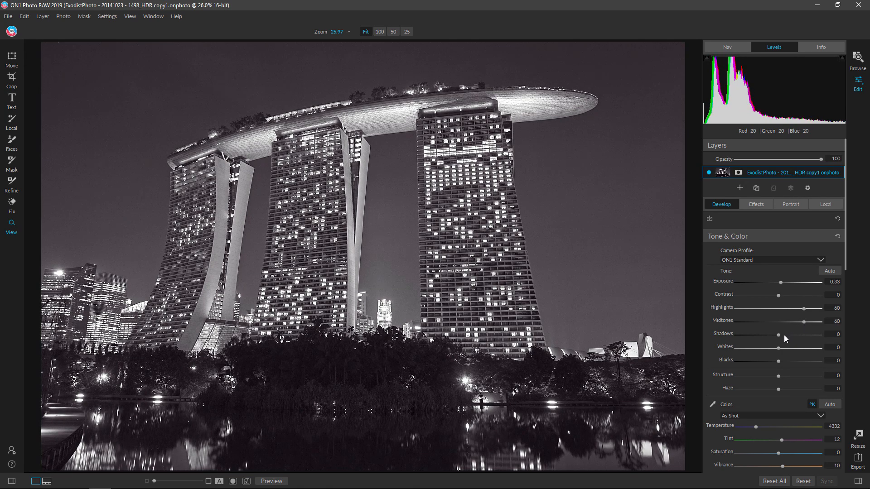
drag(779, 337, 787, 337)
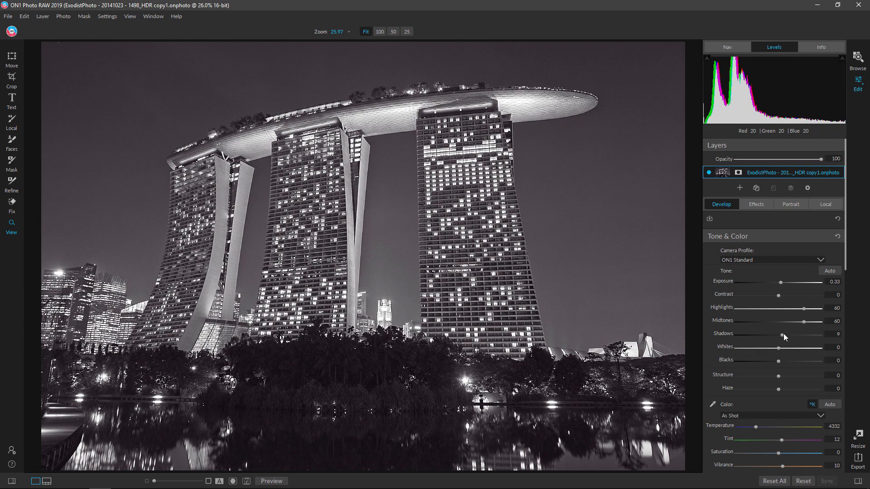
drag(781, 339, 787, 339)
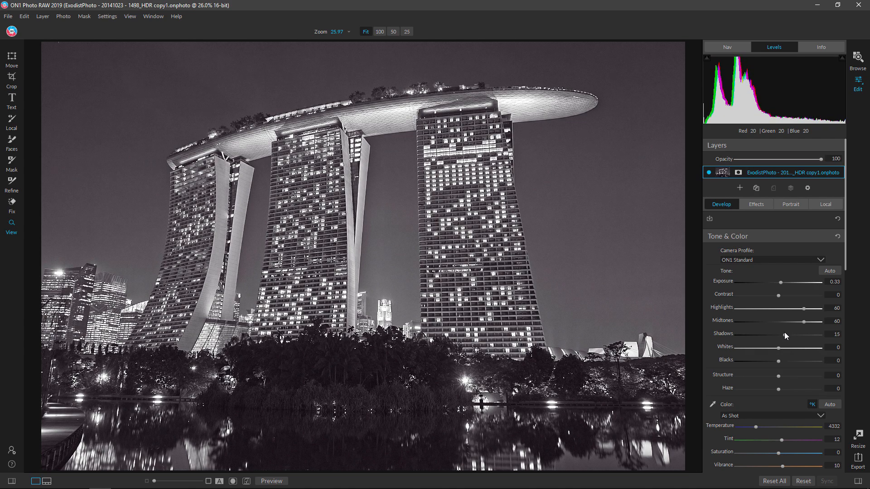
drag(787, 334, 781, 334)
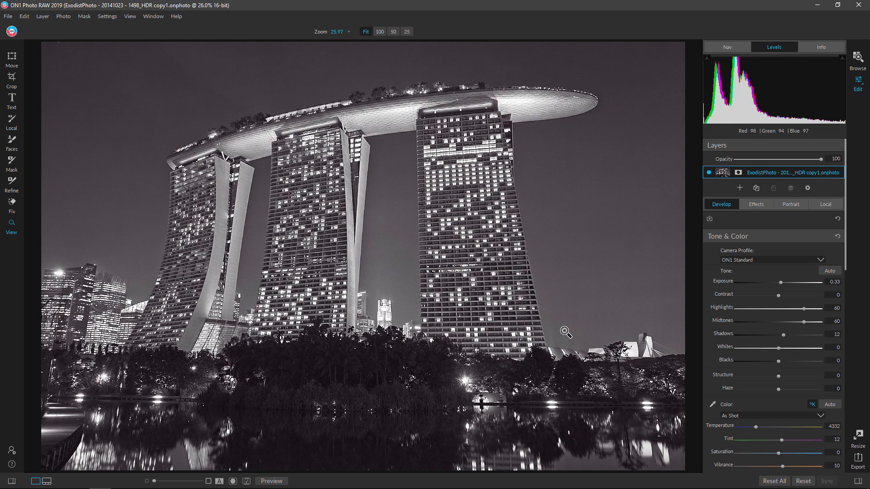
mouse_move(491, 299)
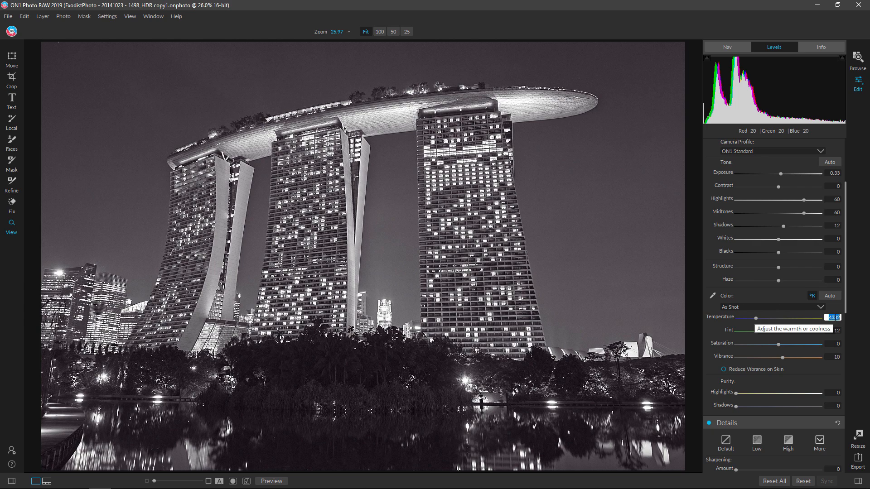
mouse_move(797, 395)
text(4200)
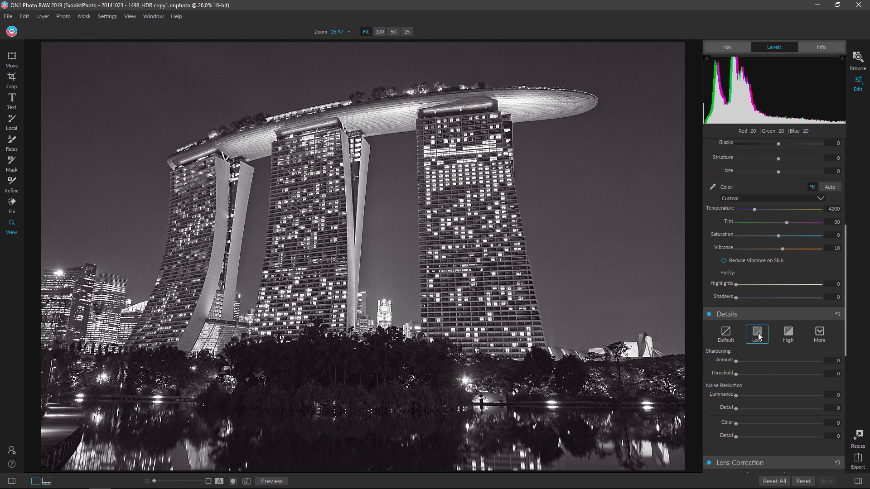
click(756, 332)
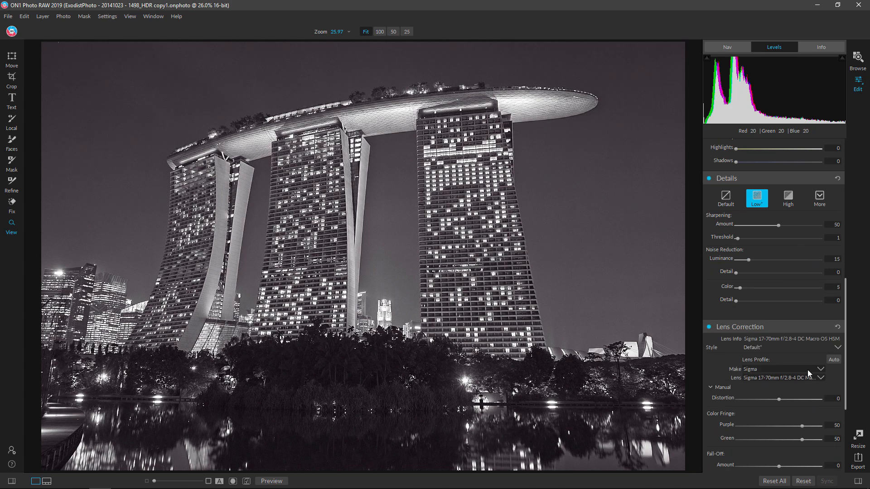
scroll(down, 3)
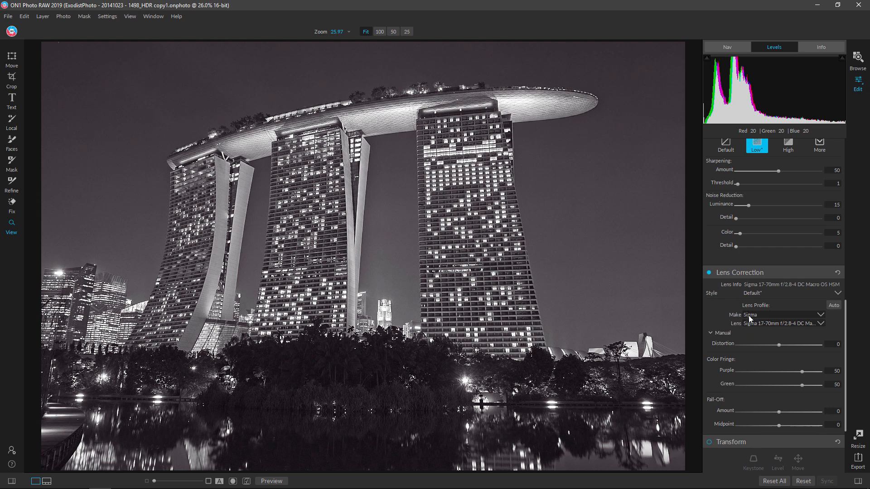
mouse_move(787, 330)
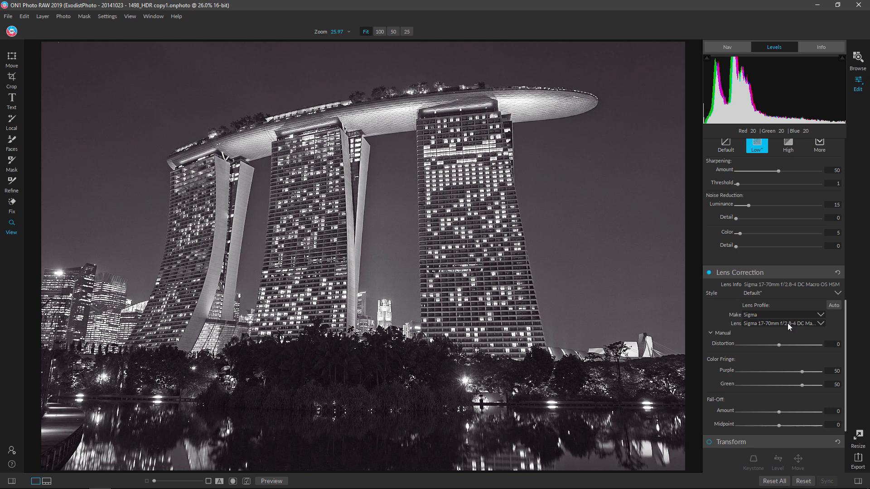
mouse_move(781, 323)
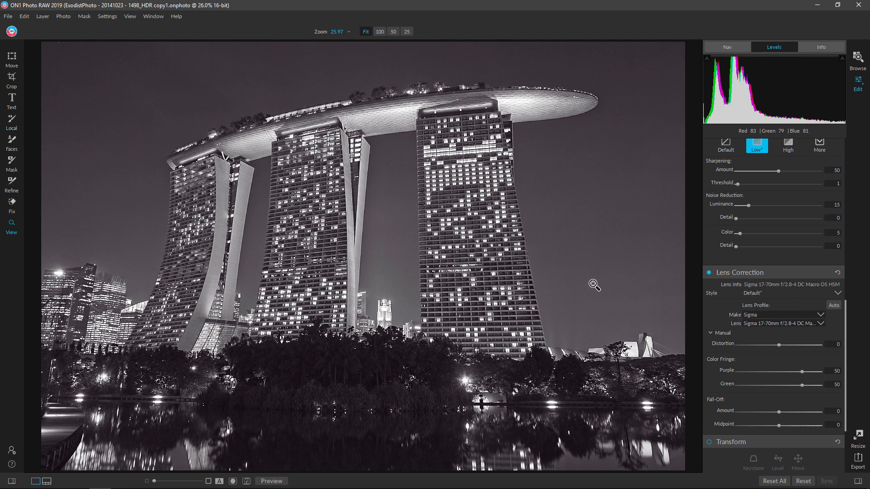
scroll(down, 3)
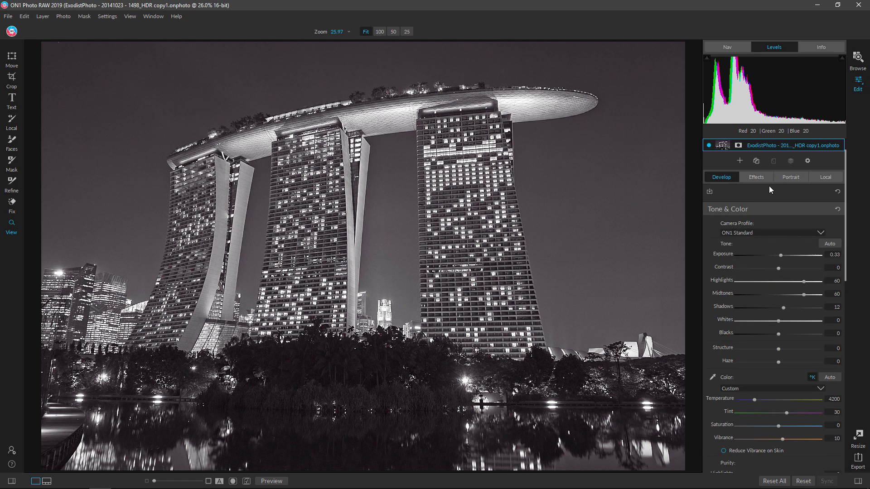
In Effects, set the HDR Look compression to 138 and detail to 25
click(756, 176)
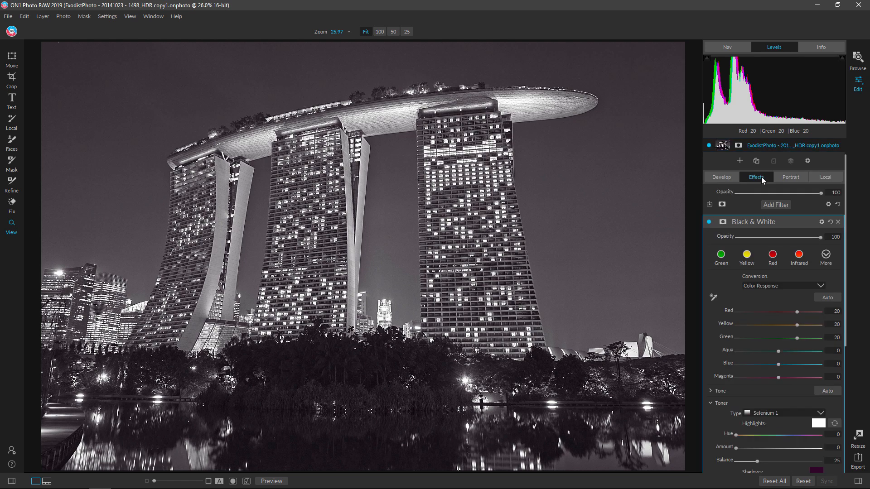
mouse_move(816, 222)
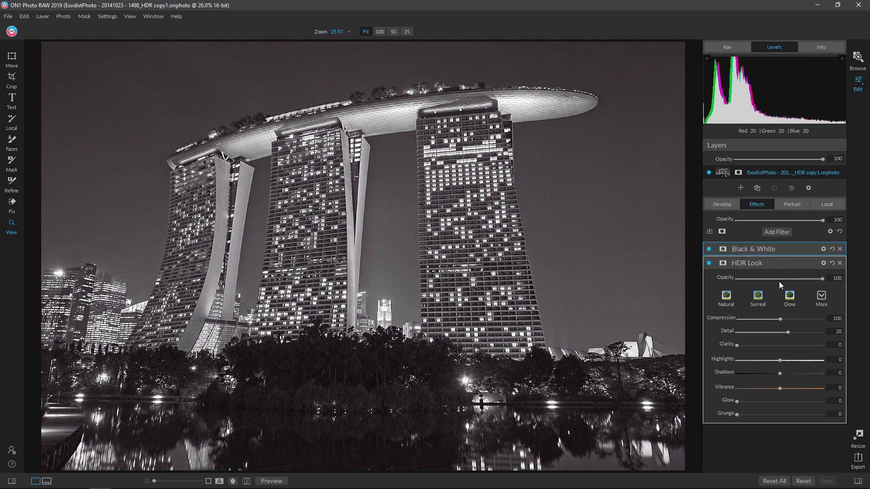
mouse_move(783, 323)
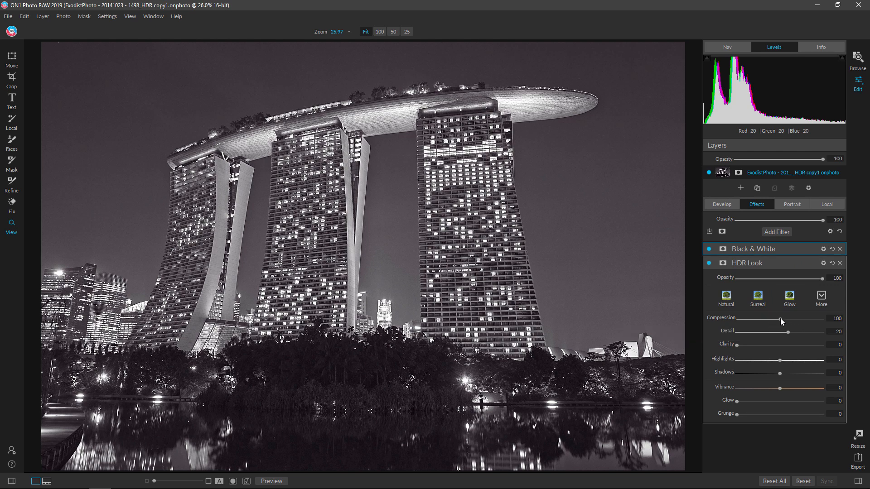
drag(779, 318, 806, 318)
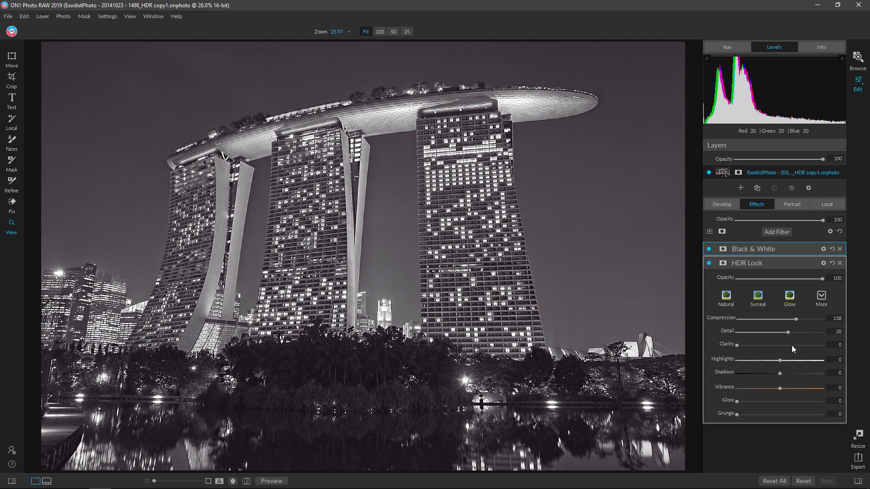
mouse_move(790, 337)
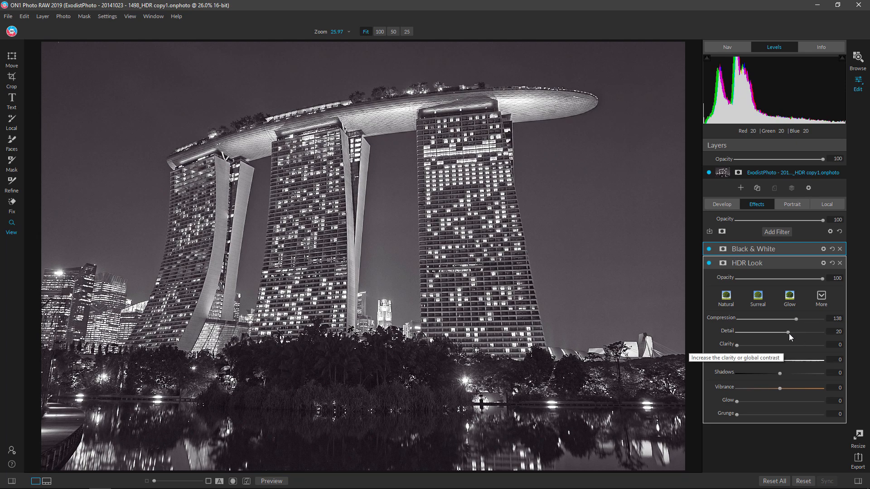
drag(782, 334, 792, 335)
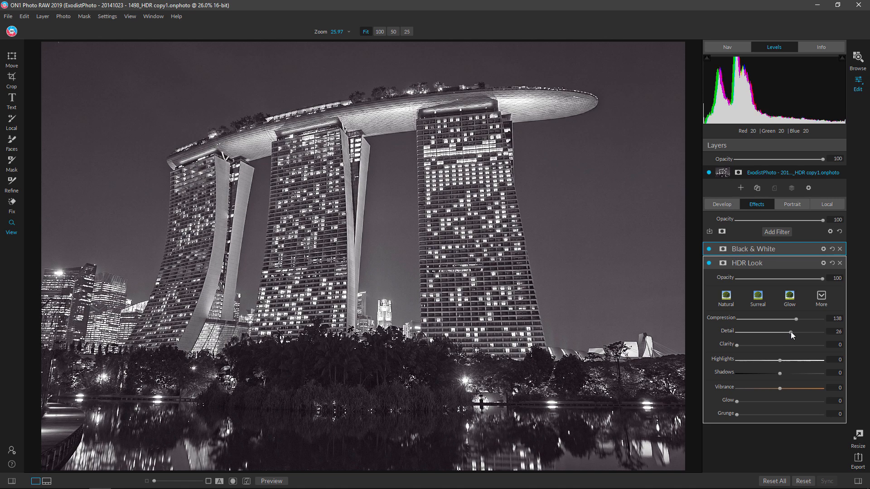
drag(792, 334, 790, 334)
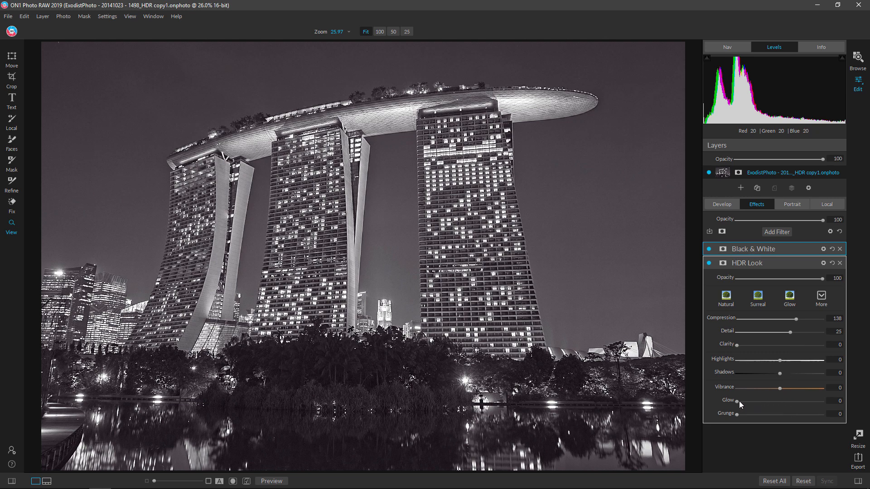
Raise the HDR Look glow to 35 and toggle the effect off and on to compare
drag(737, 404, 743, 403)
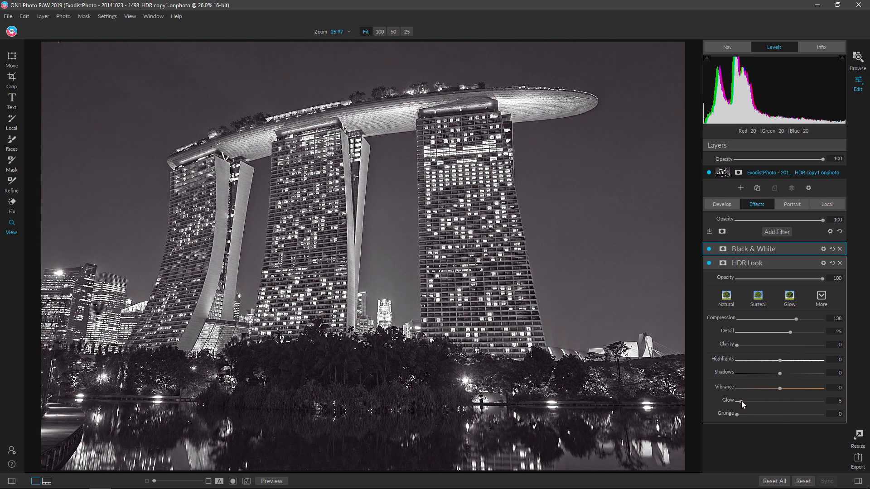
drag(739, 400, 760, 400)
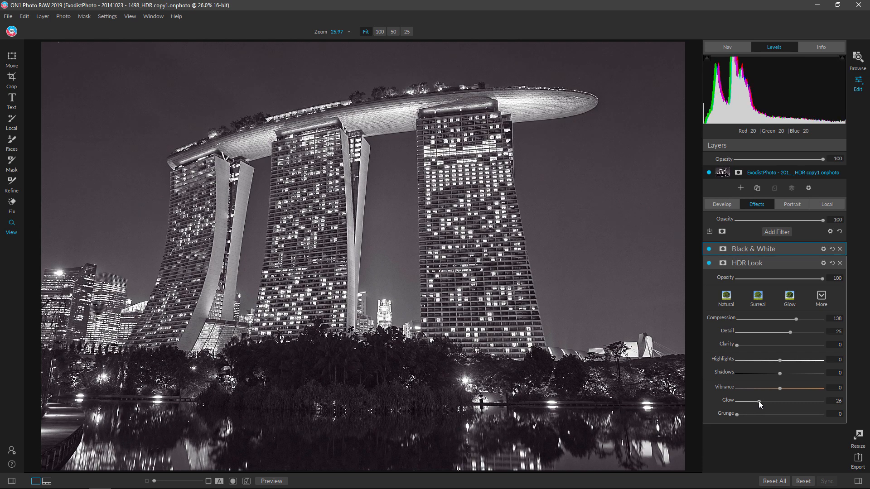
drag(755, 403, 765, 403)
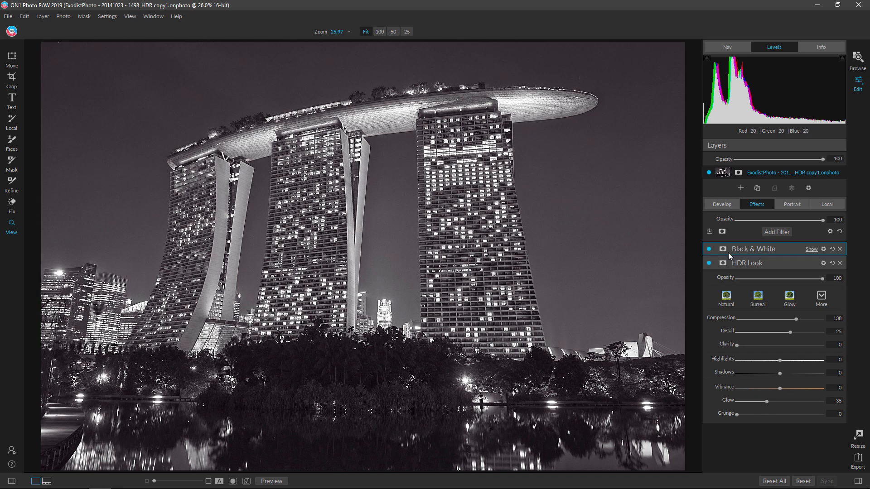
click(709, 262)
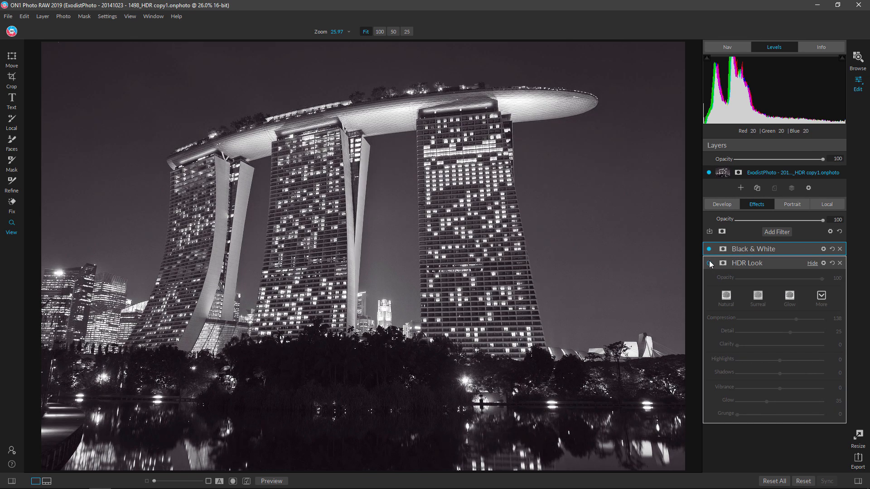
click(709, 263)
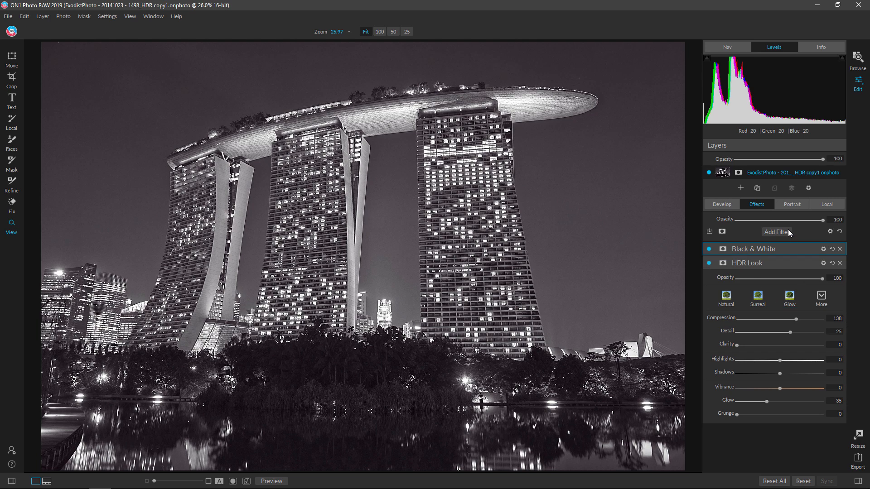
Add a Vignette filter with the Subtle preset and show its blending options
click(775, 232)
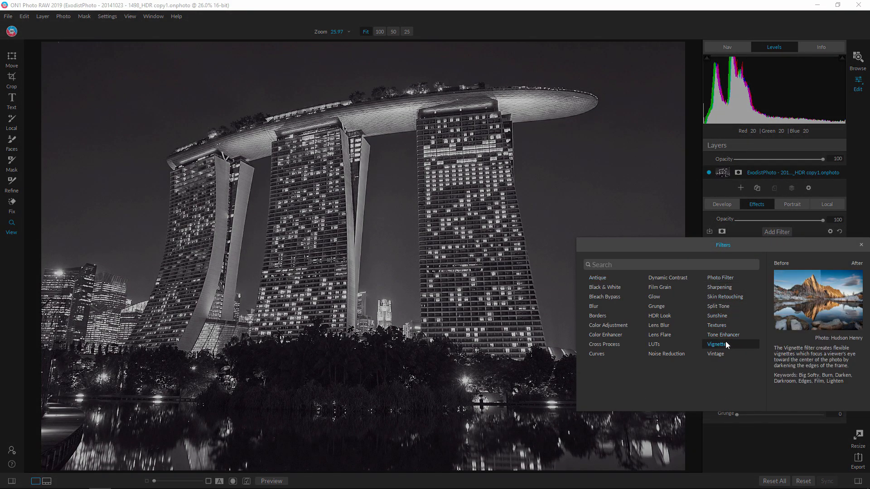
click(716, 344)
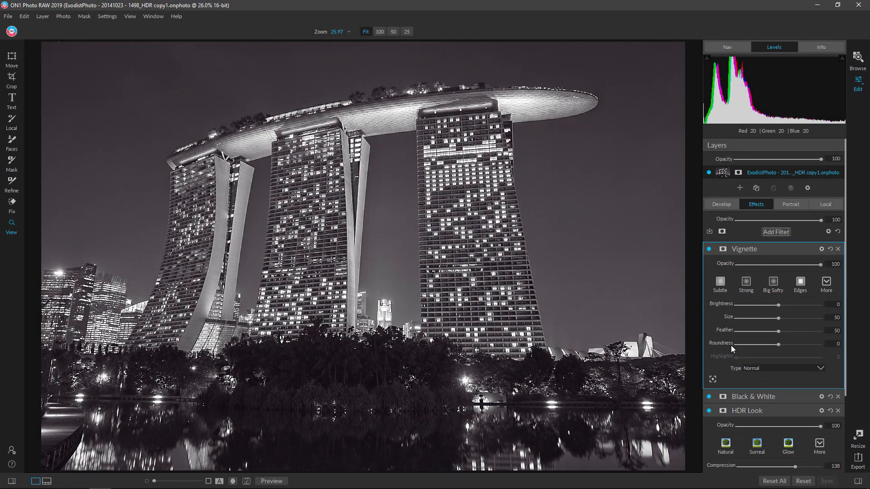
click(719, 282)
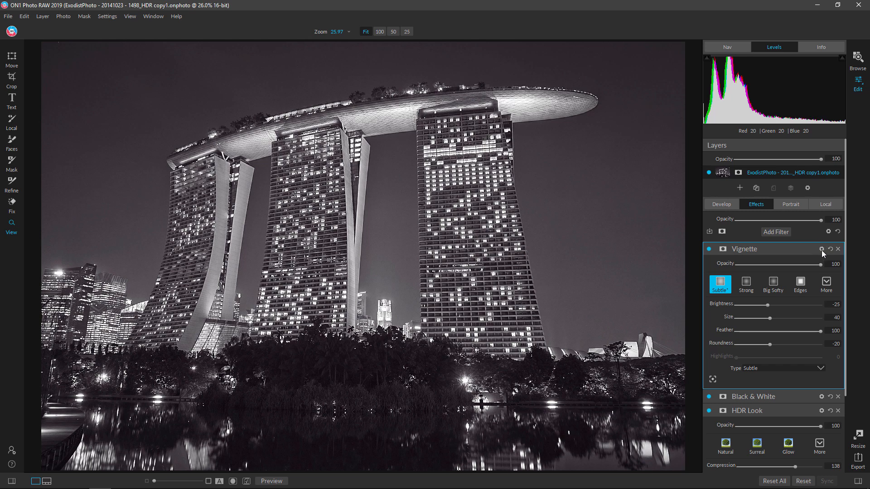
click(821, 249)
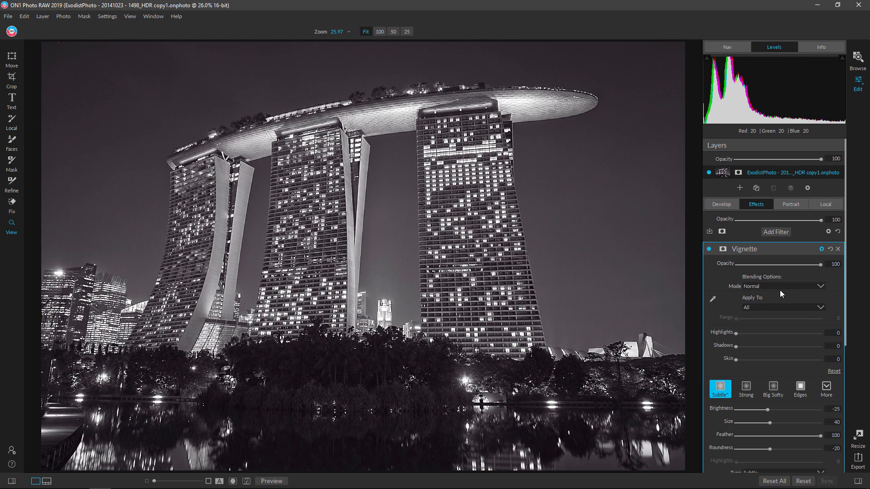
mouse_move(801, 307)
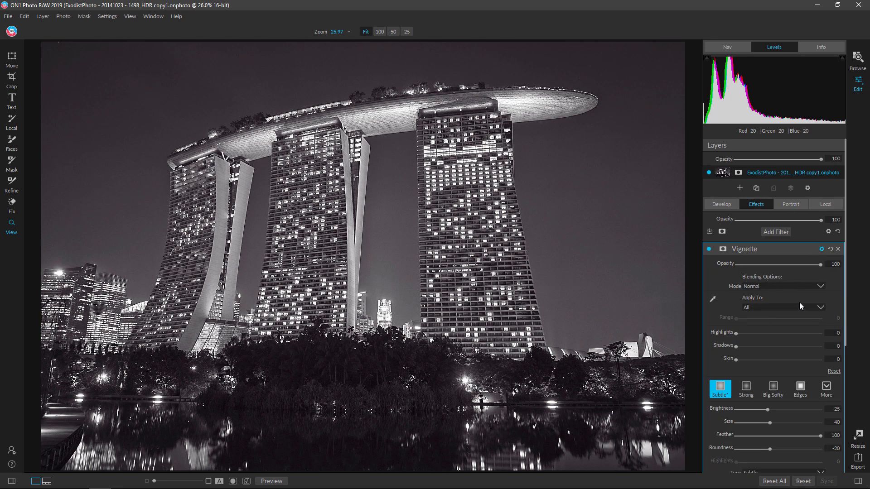
mouse_move(817, 308)
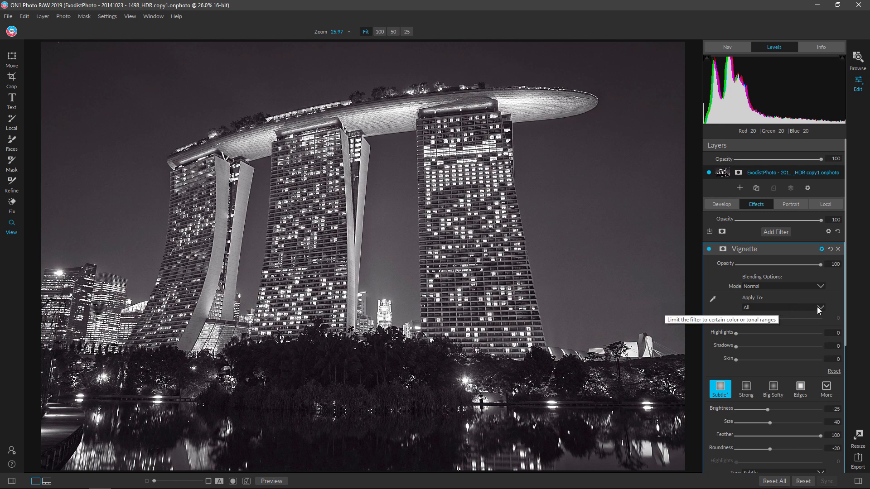
Restrict the vignette to shadows only and widen its range to 60
click(820, 307)
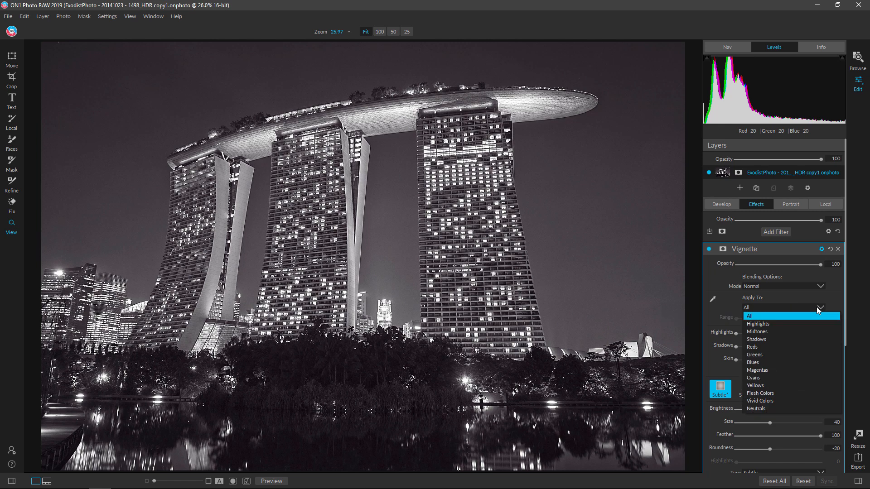
mouse_move(784, 324)
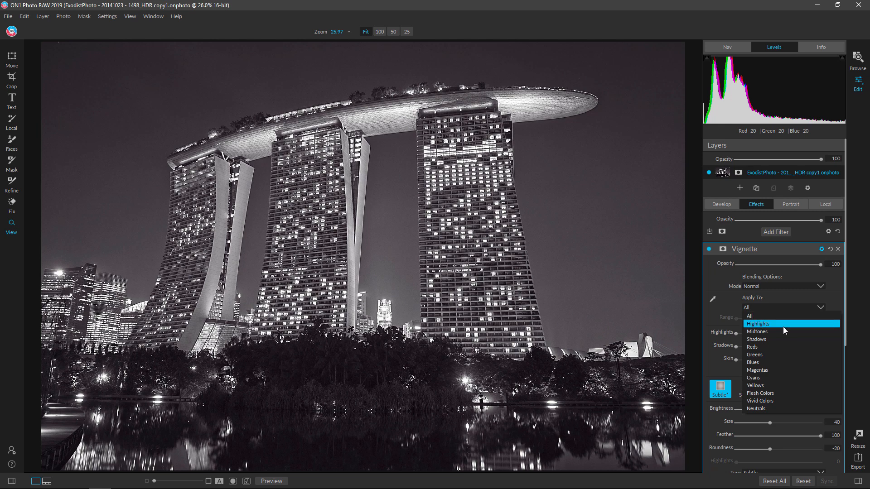
click(756, 339)
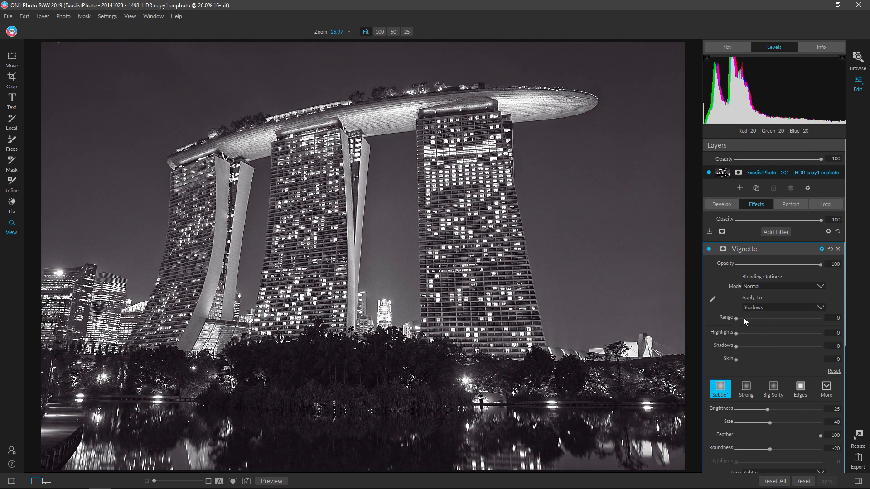
mouse_move(759, 302)
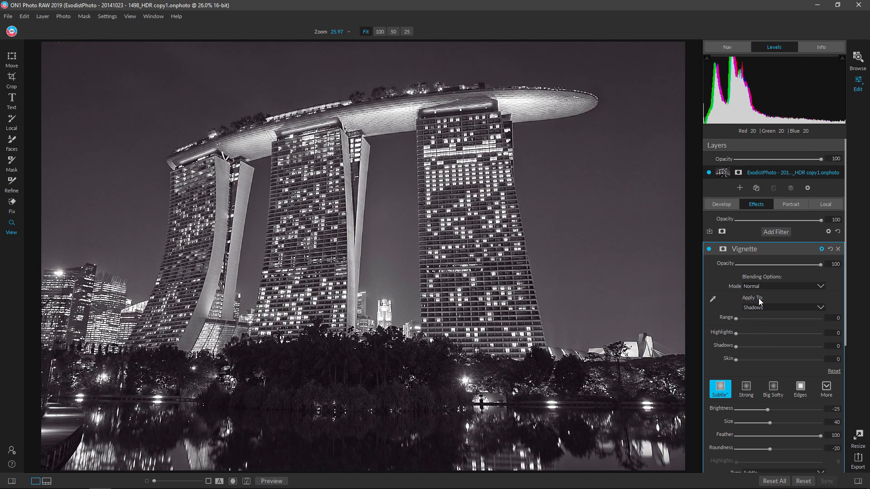
mouse_move(737, 323)
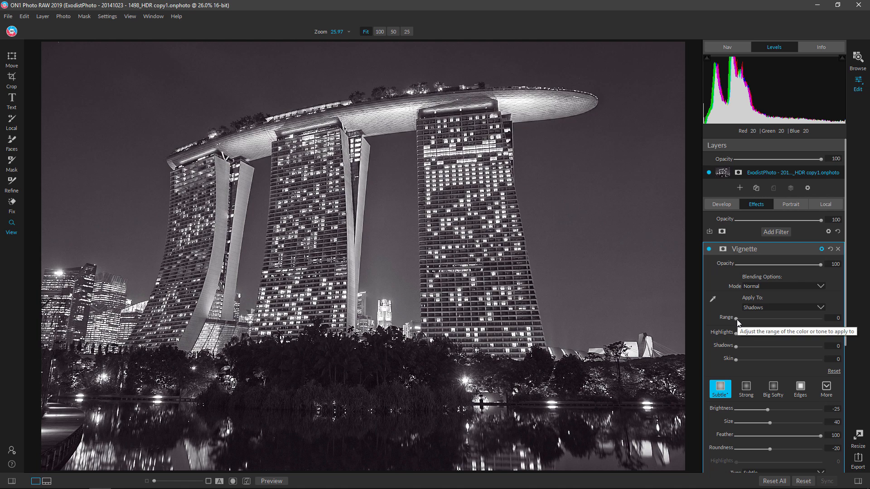
drag(735, 319, 759, 319)
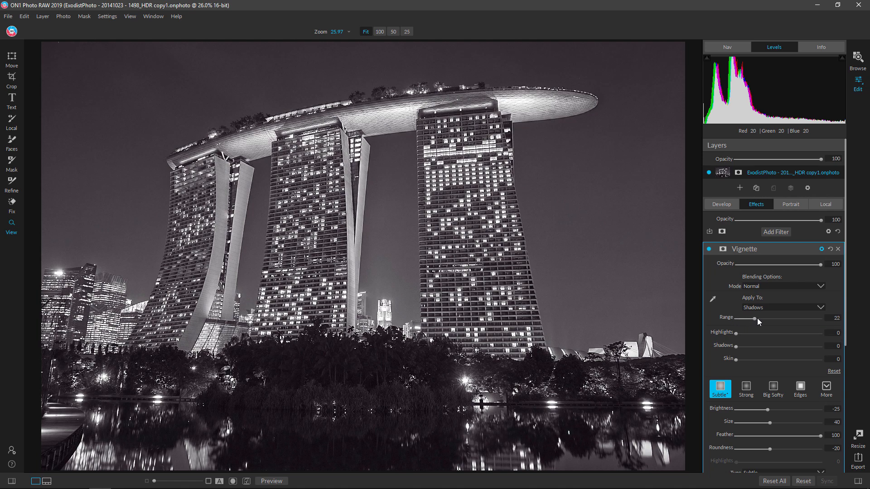
drag(758, 322, 787, 322)
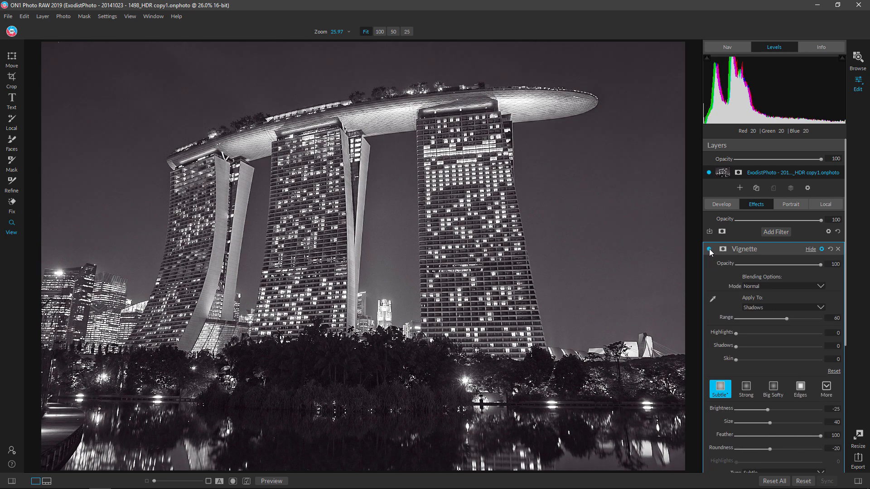
Briefly hide the vignette, then switch off the preview to show the original photo
click(708, 249)
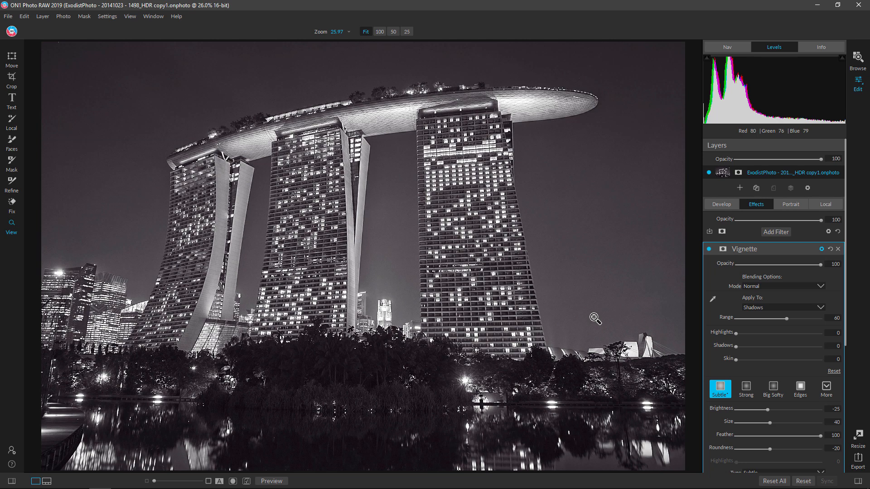
click(272, 481)
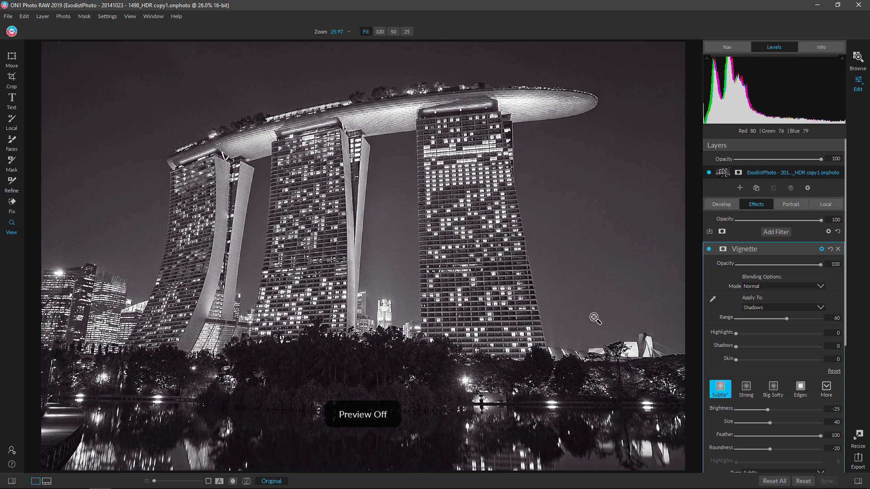